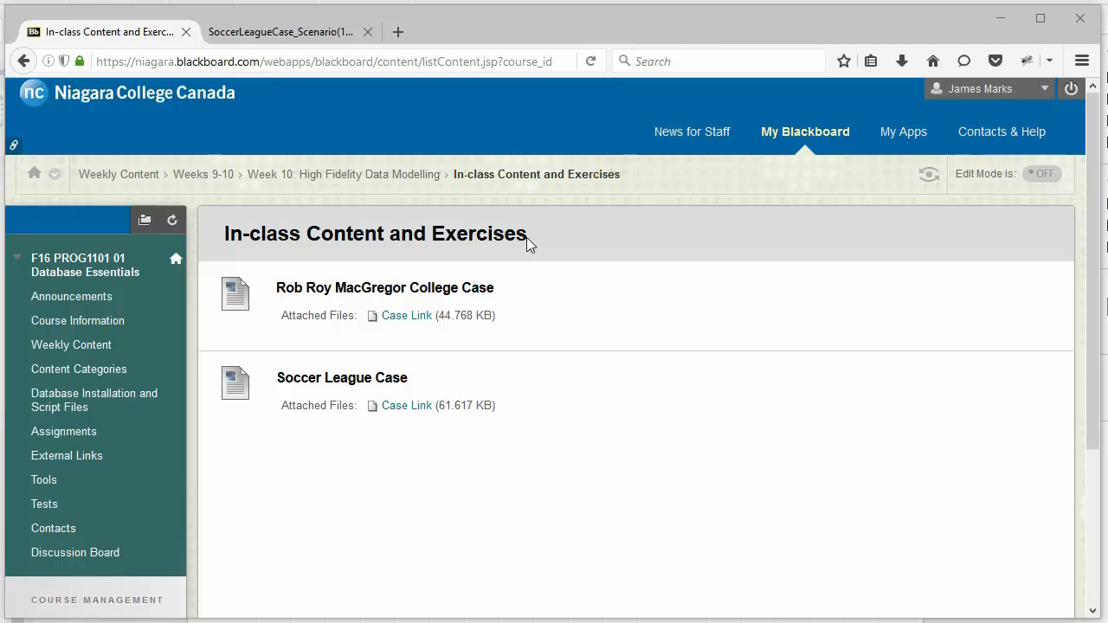
{"action": "mouse_move", "coordinate": [409, 414]}
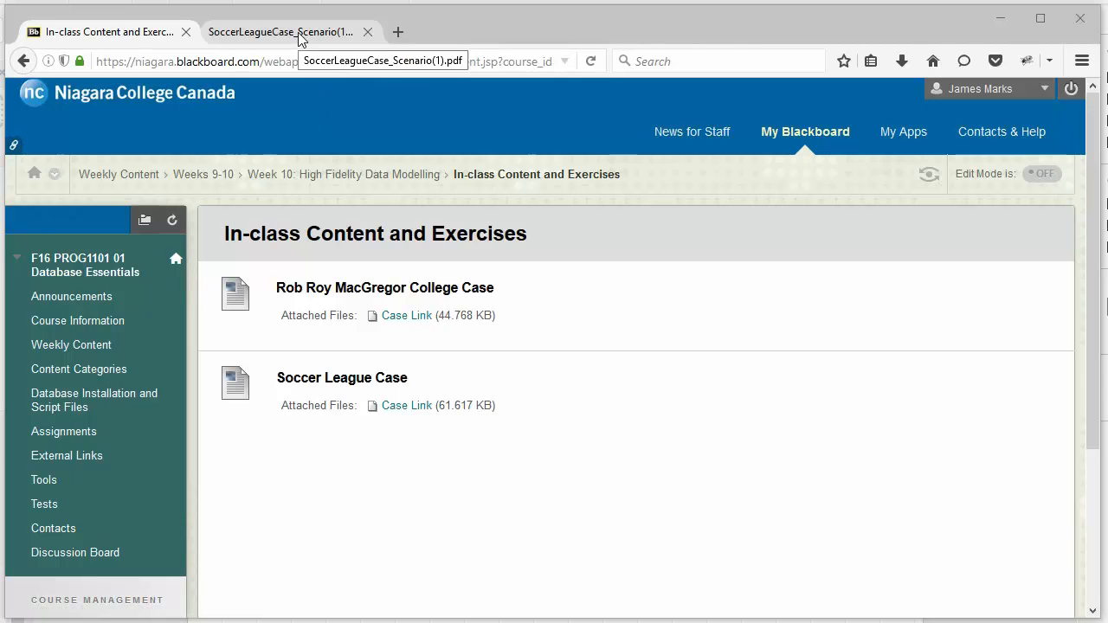
Switch to the SoccerLeagueCase_Scenario PDF and scroll to the case description and requirements list
{"action": "left_click", "coordinate": [279, 31]}
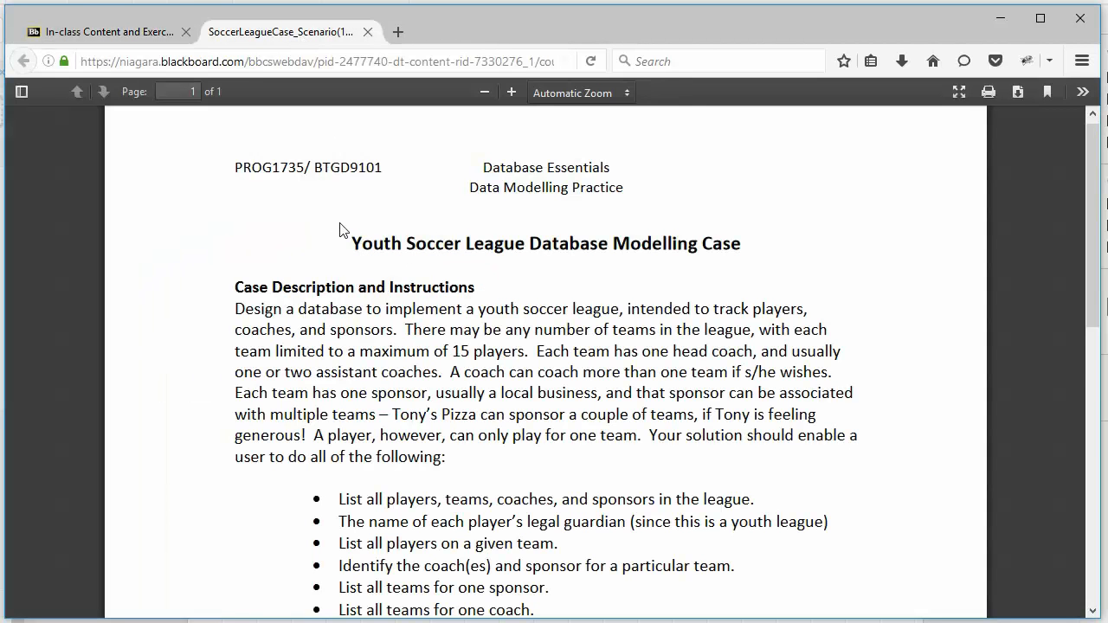
{"action": "scroll", "scroll_direction": "down", "scroll_amount": 3}
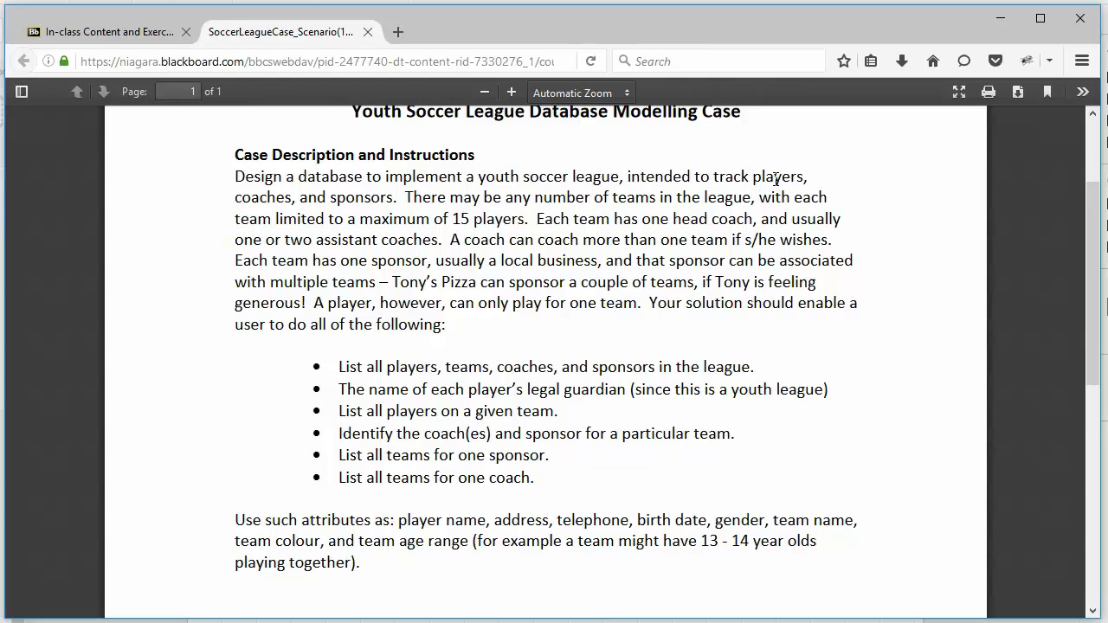
{"action": "mouse_move", "coordinate": [529, 179]}
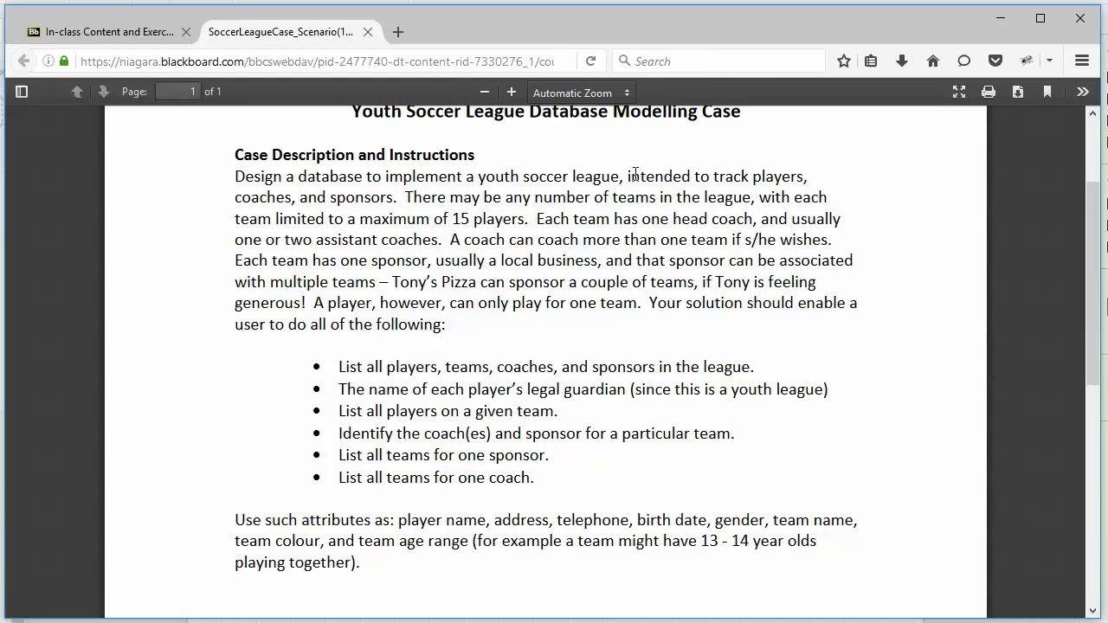
{"action": "mouse_move", "coordinate": [424, 184]}
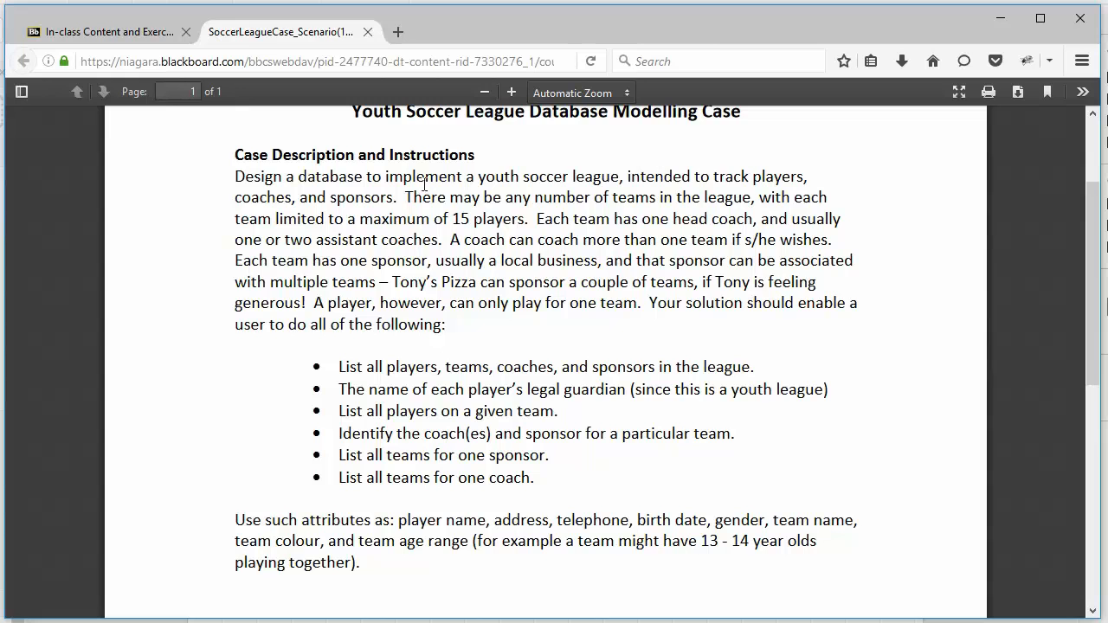
{"action": "mouse_move", "coordinate": [796, 194]}
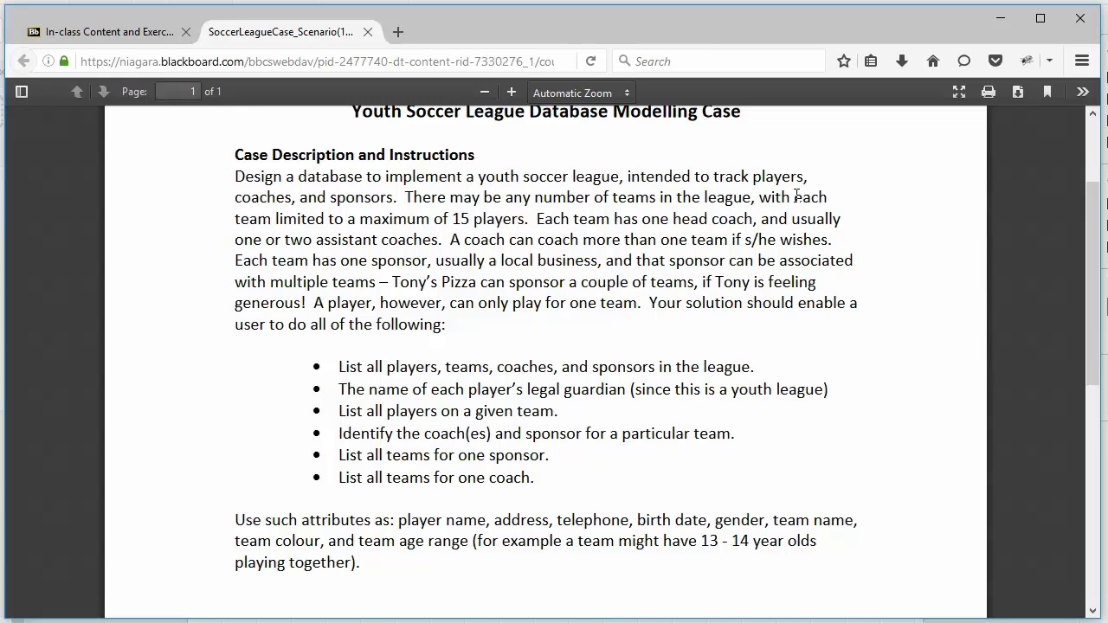
{"action": "mouse_move", "coordinate": [874, 221]}
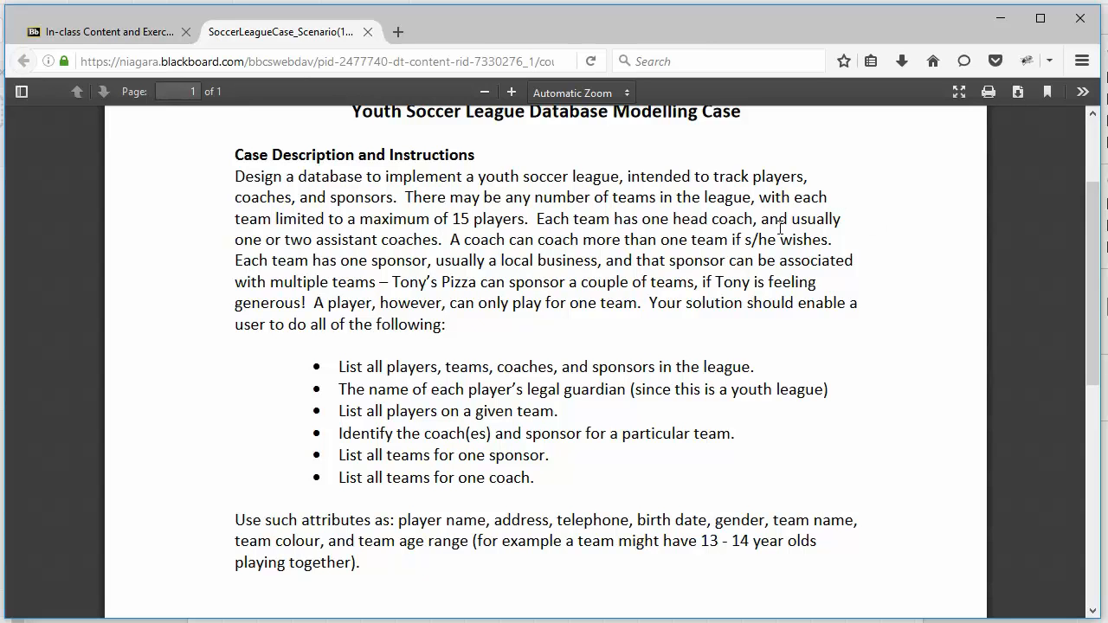
{"action": "mouse_move", "coordinate": [301, 301]}
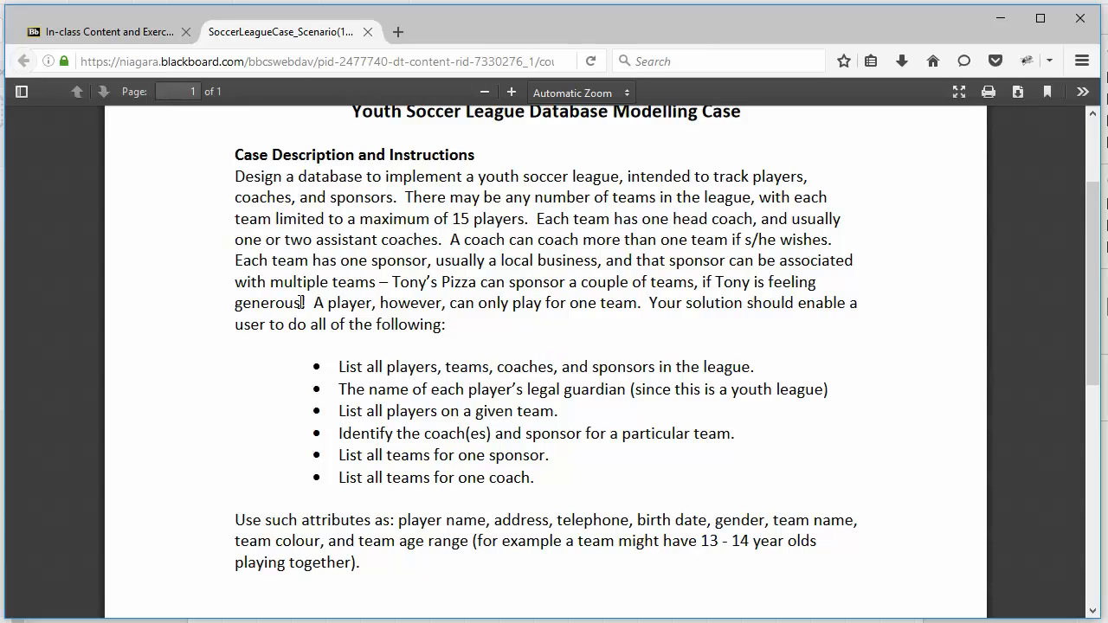
{"action": "mouse_move", "coordinate": [668, 329]}
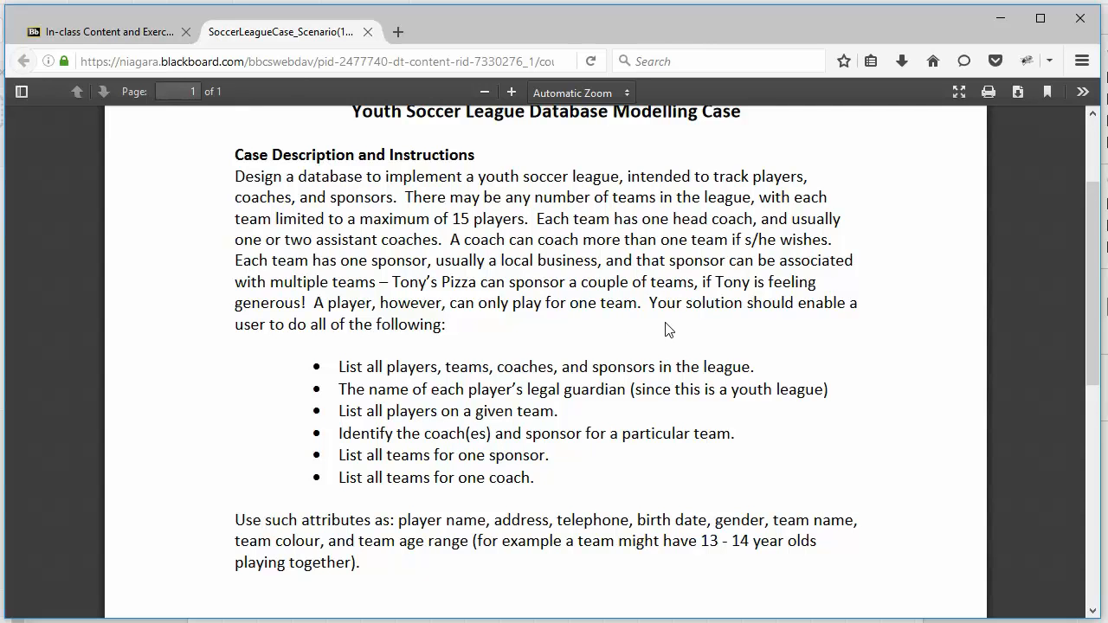
{"action": "mouse_move", "coordinate": [471, 239]}
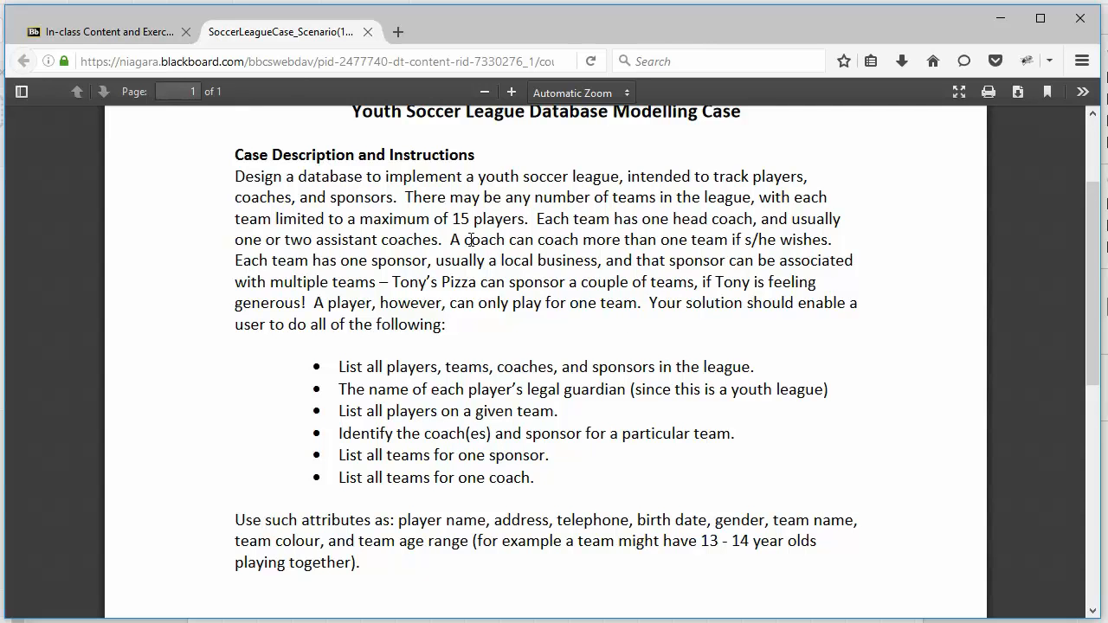
{"action": "mouse_move", "coordinate": [526, 313]}
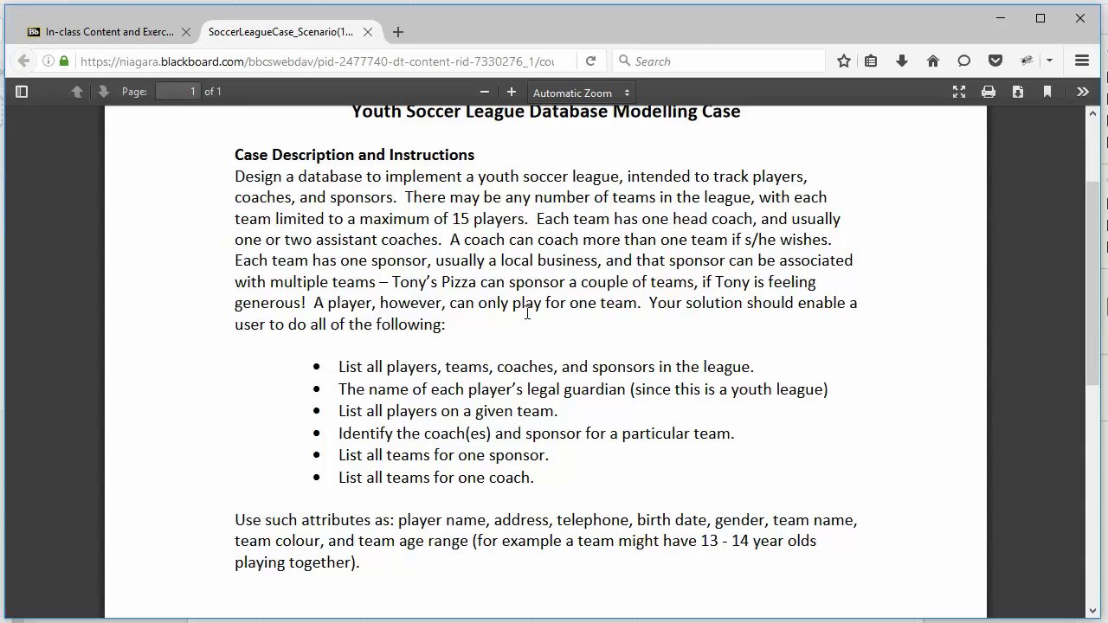
{"action": "scroll", "scroll_direction": "down", "scroll_amount": 3}
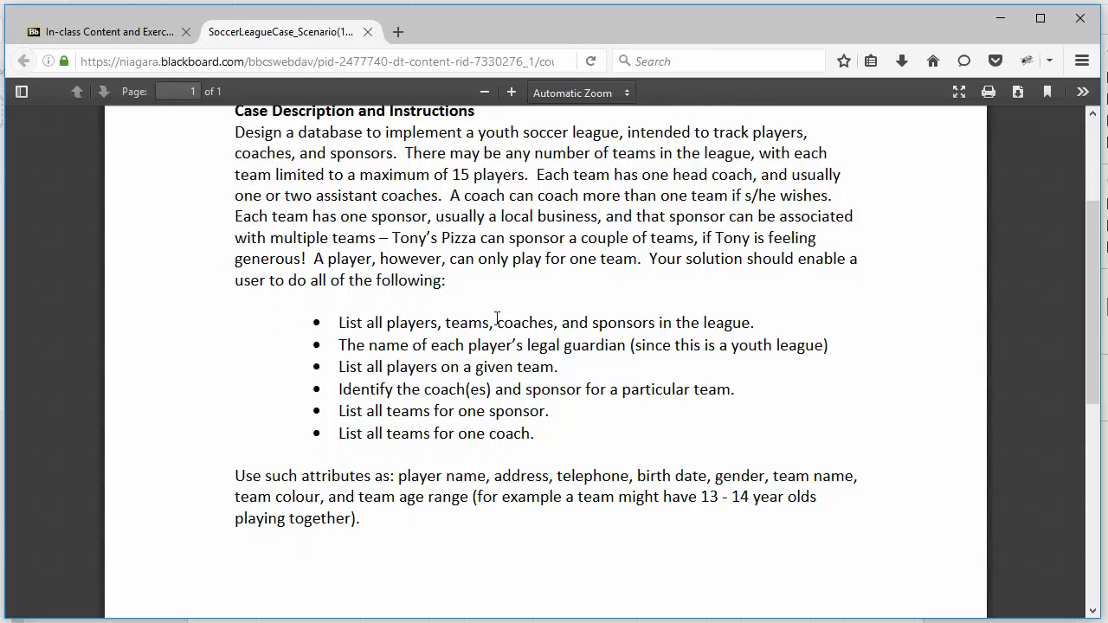
{"action": "mouse_move", "coordinate": [434, 305]}
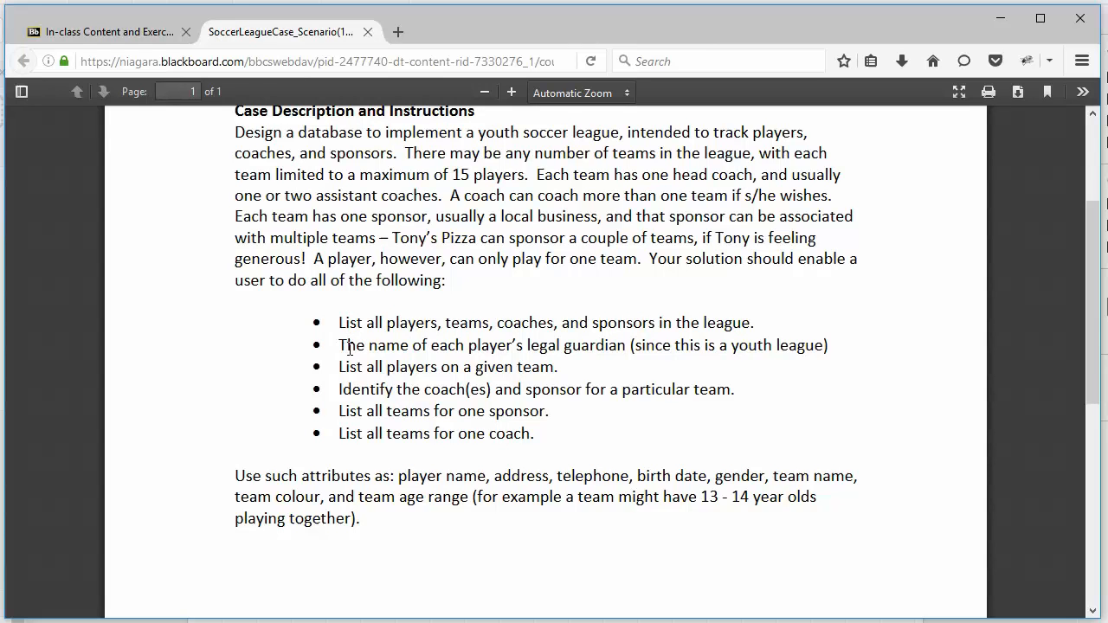
{"action": "mouse_move", "coordinate": [634, 385]}
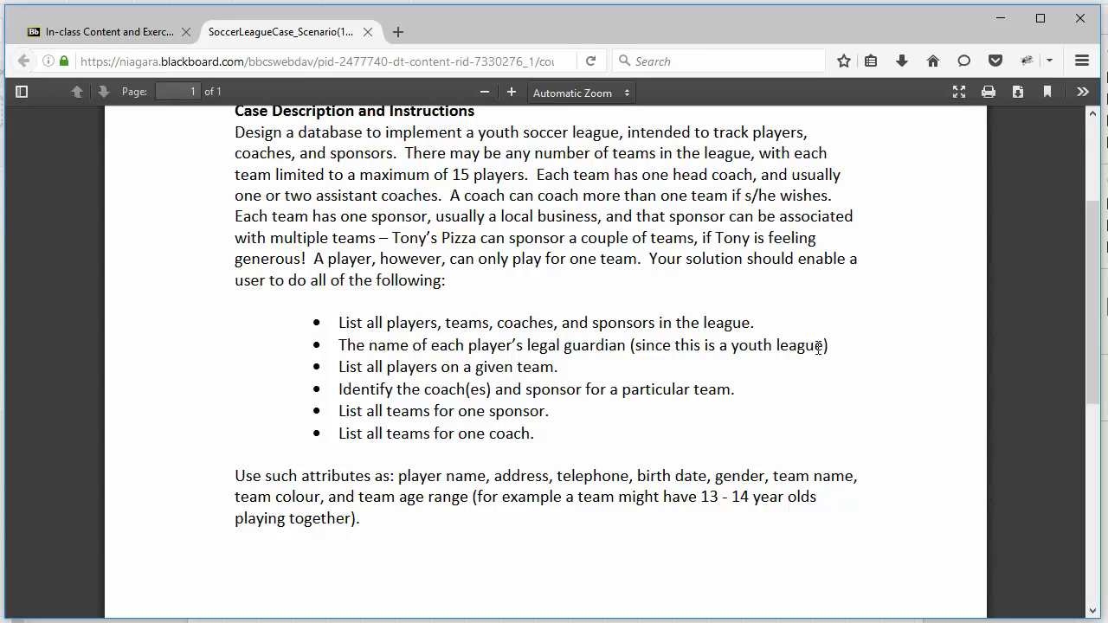
{"action": "mouse_move", "coordinate": [838, 351]}
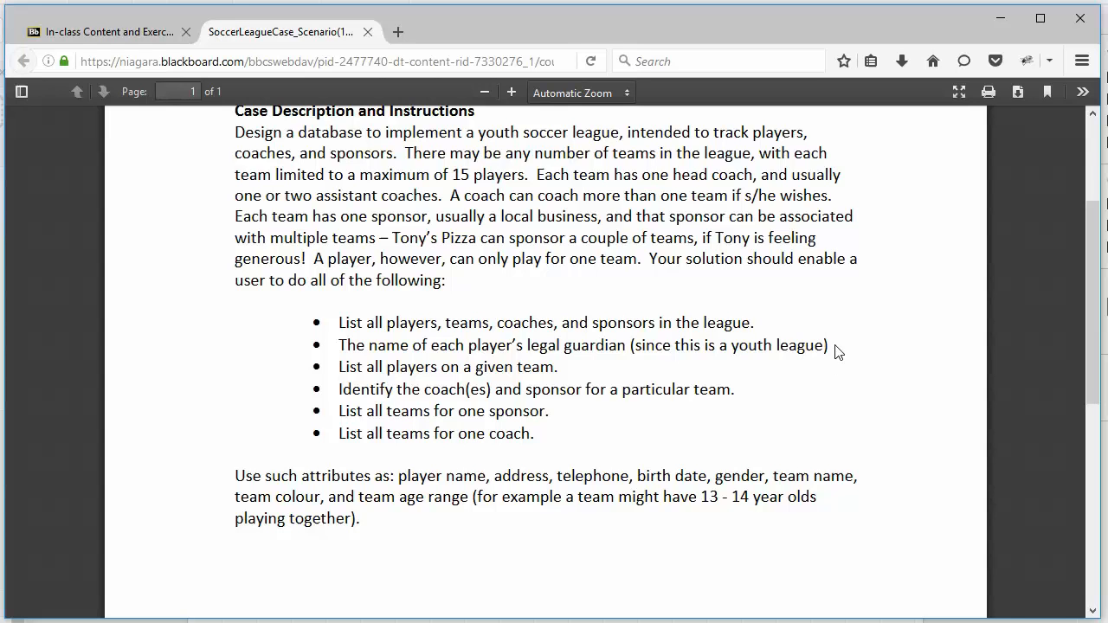
{"action": "mouse_move", "coordinate": [561, 374]}
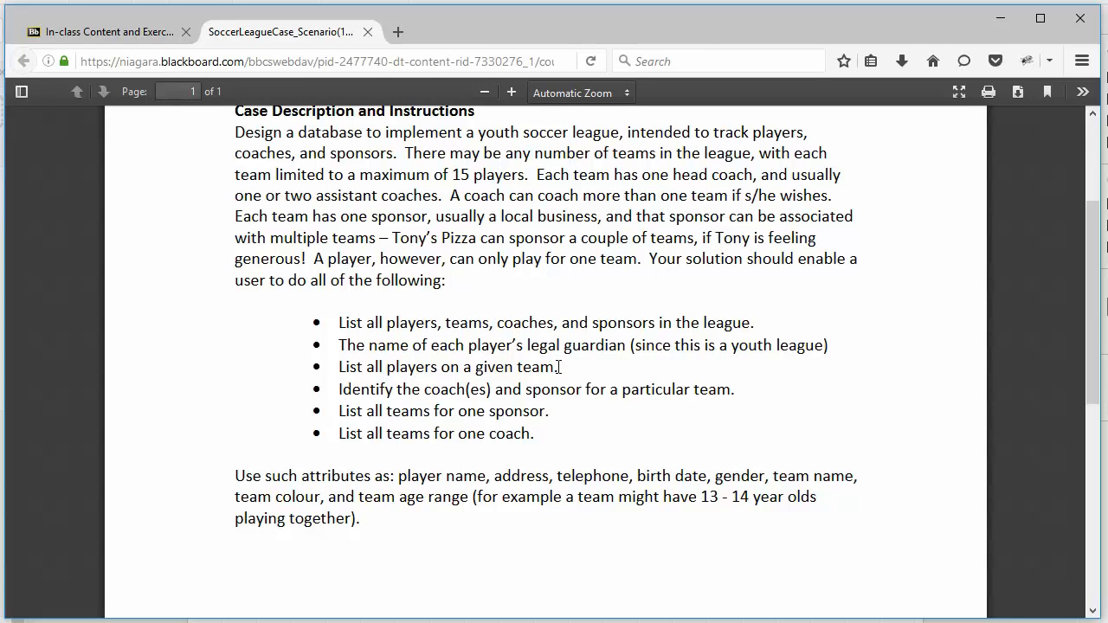
{"action": "mouse_move", "coordinate": [571, 366]}
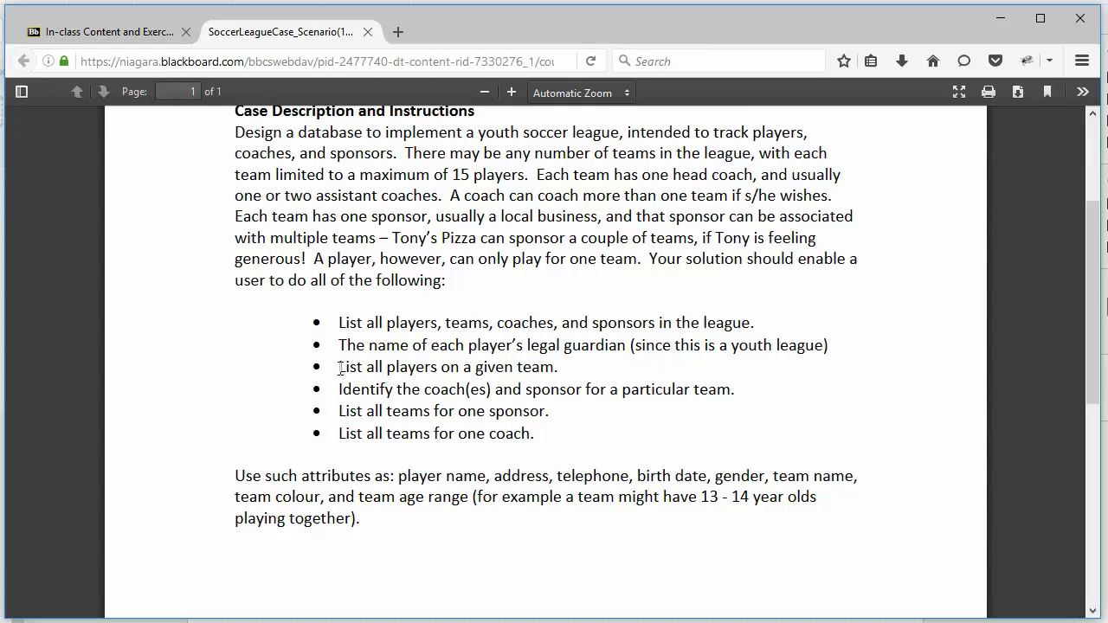
{"action": "mouse_move", "coordinate": [438, 321]}
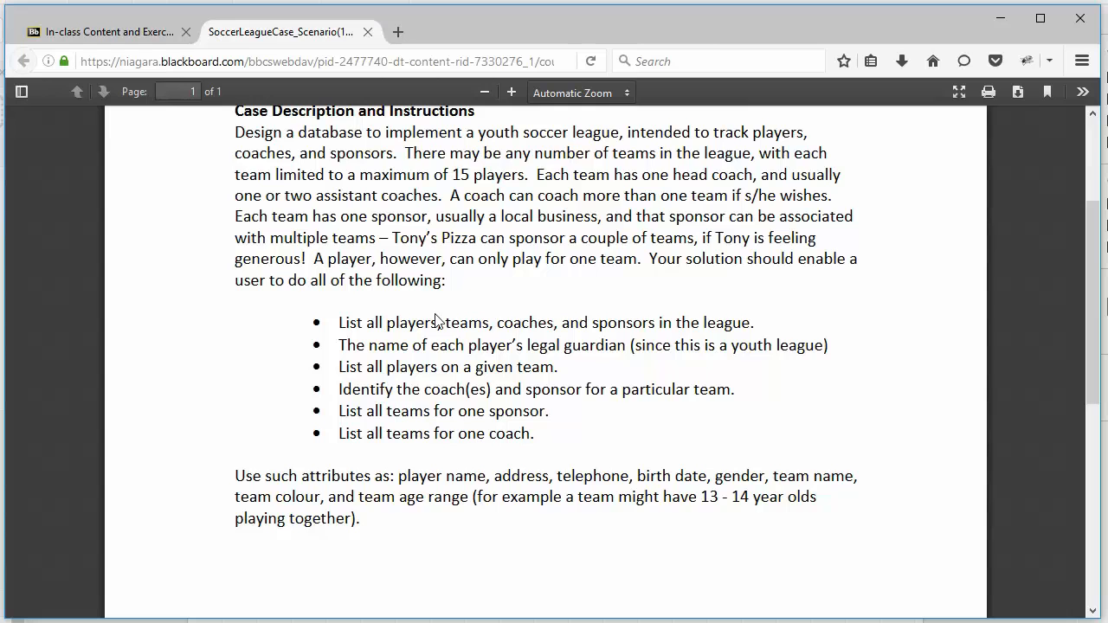
{"action": "mouse_move", "coordinate": [464, 391]}
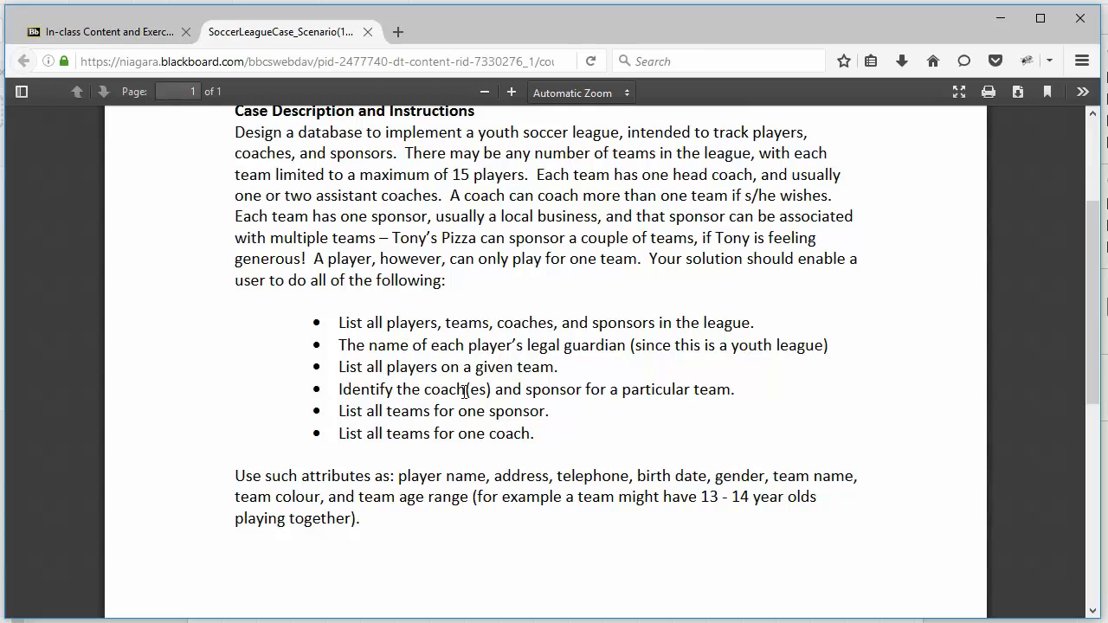
{"action": "mouse_move", "coordinate": [758, 388]}
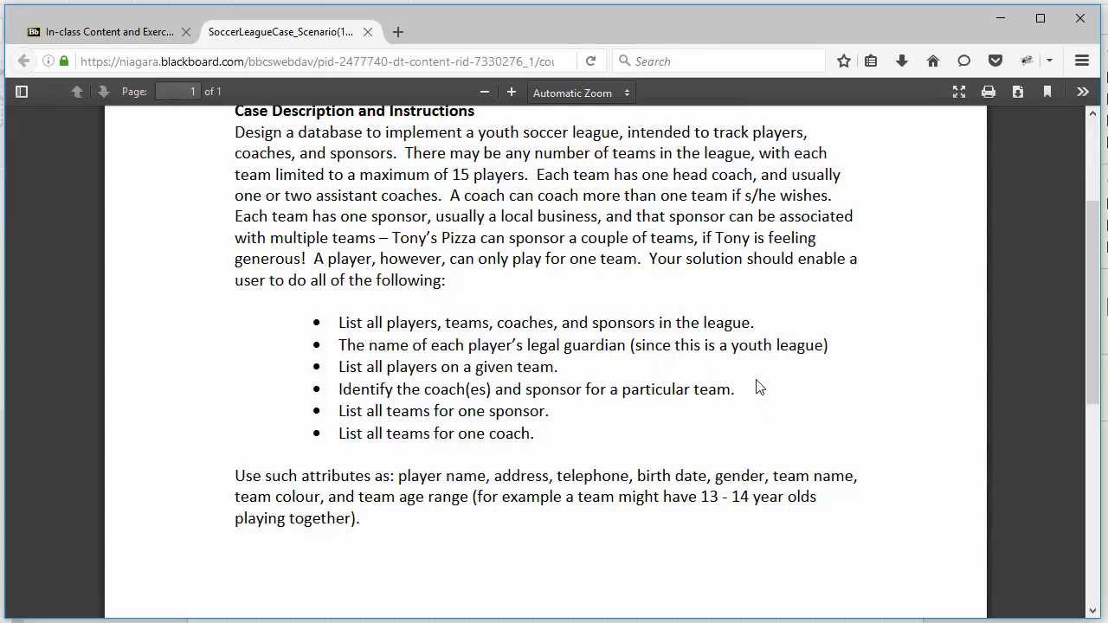
{"action": "mouse_move", "coordinate": [597, 416]}
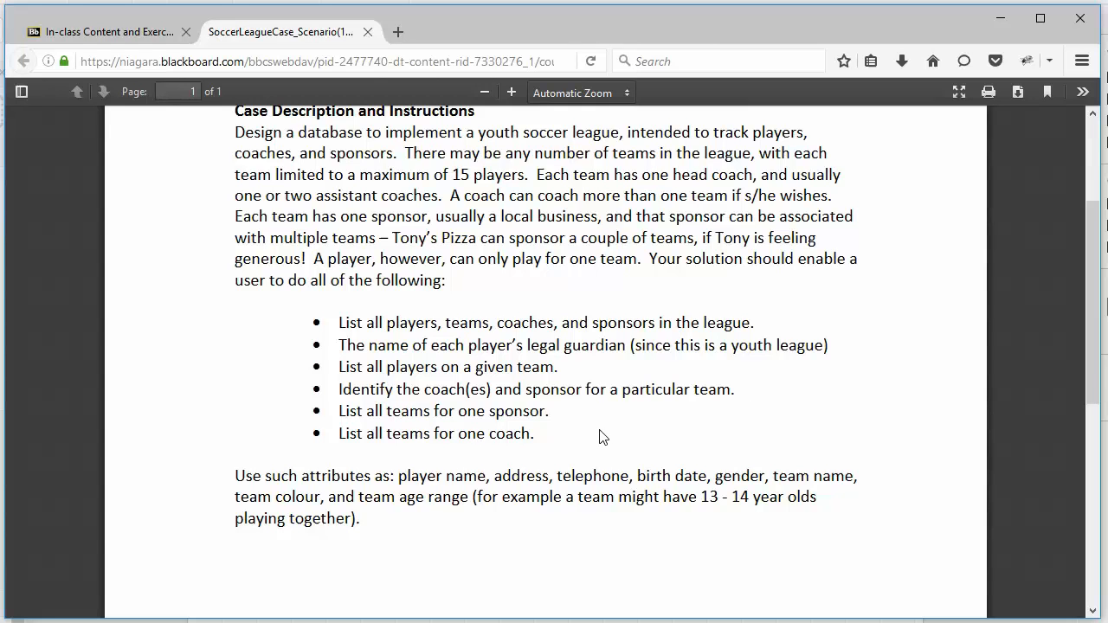
{"action": "mouse_move", "coordinate": [585, 415]}
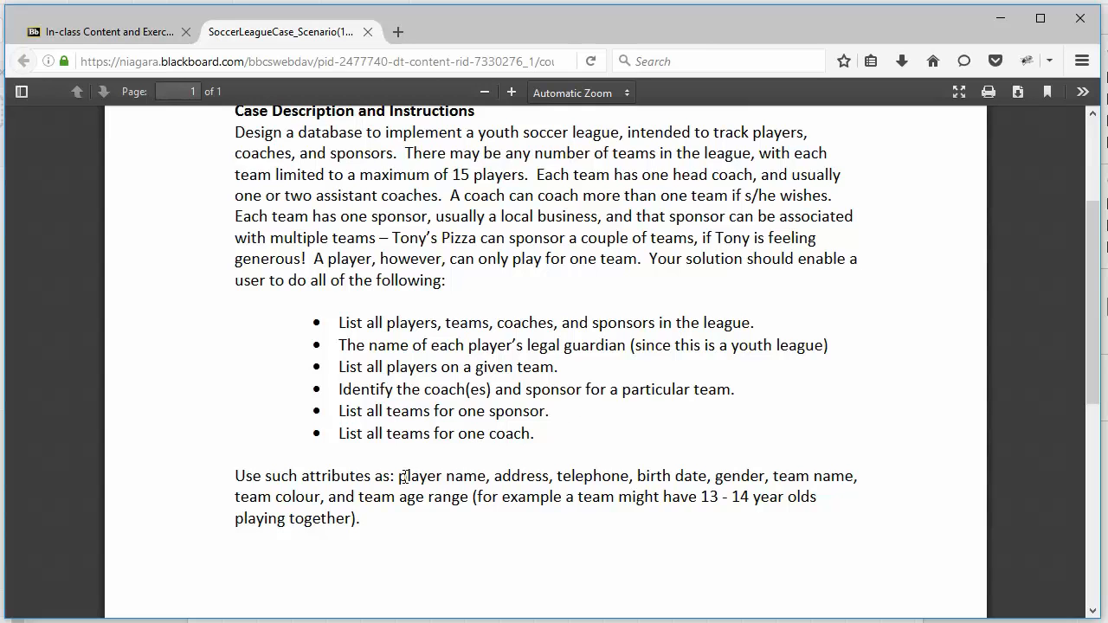
{"action": "mouse_move", "coordinate": [630, 388]}
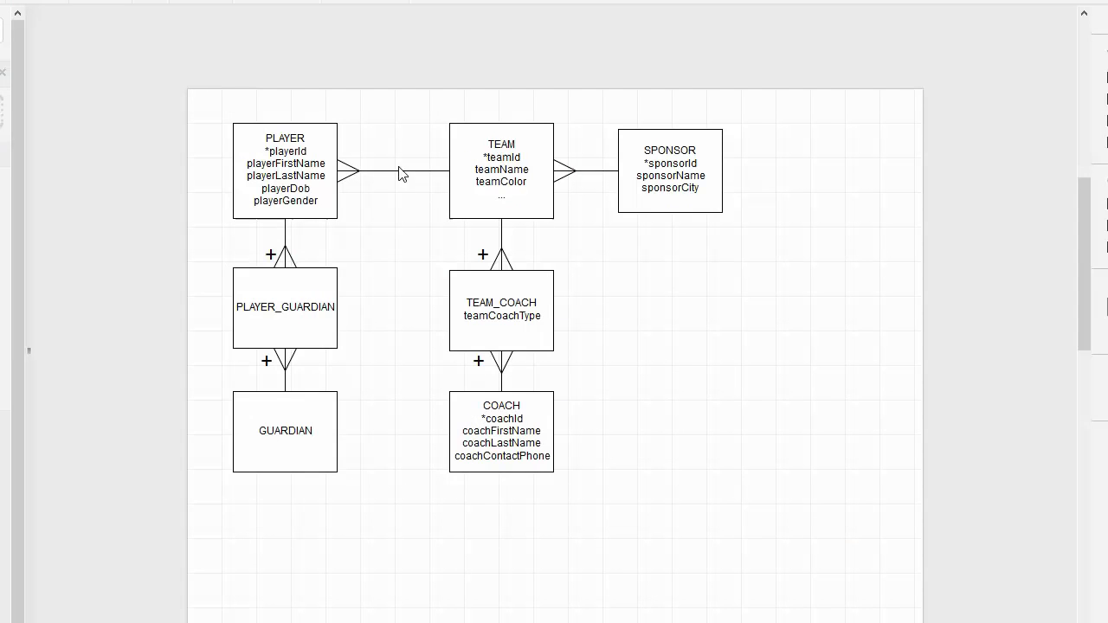
{"action": "mouse_move", "coordinate": [377, 161]}
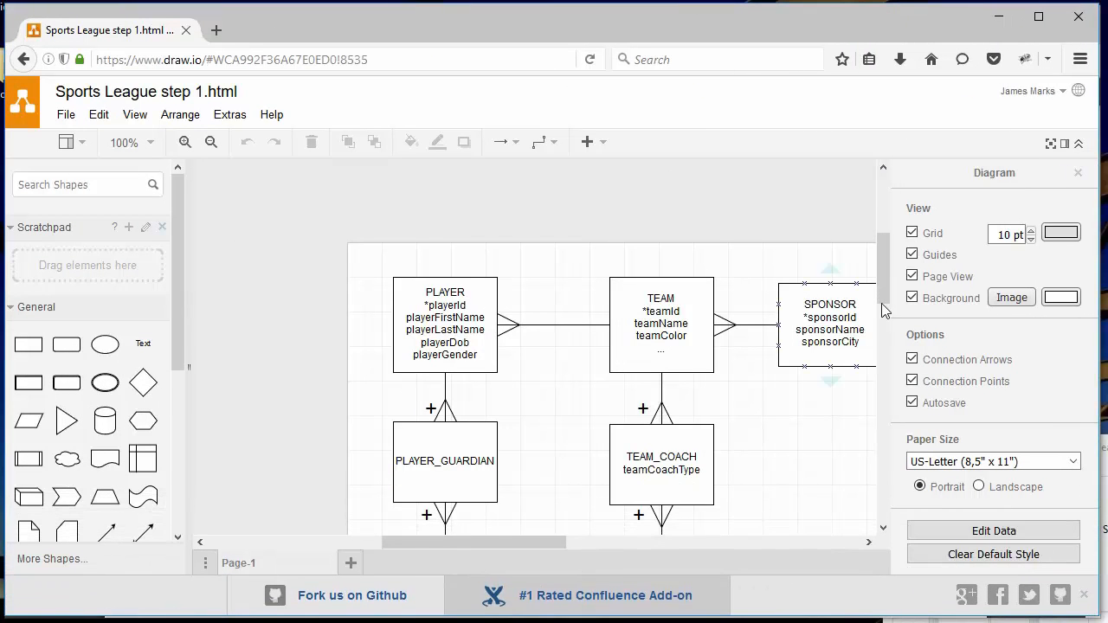
Scroll the canvas so the full ERD, including GUARDIAN and COACH, is in view
{"action": "scroll", "scroll_direction": "down", "scroll_amount": 3}
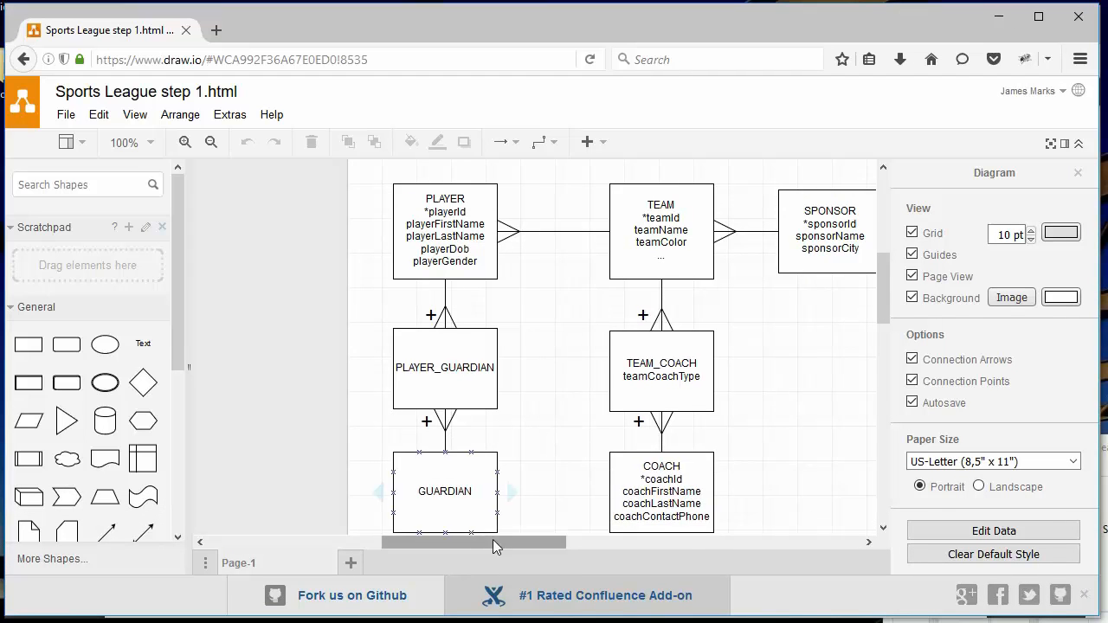
{"action": "scroll", "scroll_direction": "left", "scroll_amount": 3}
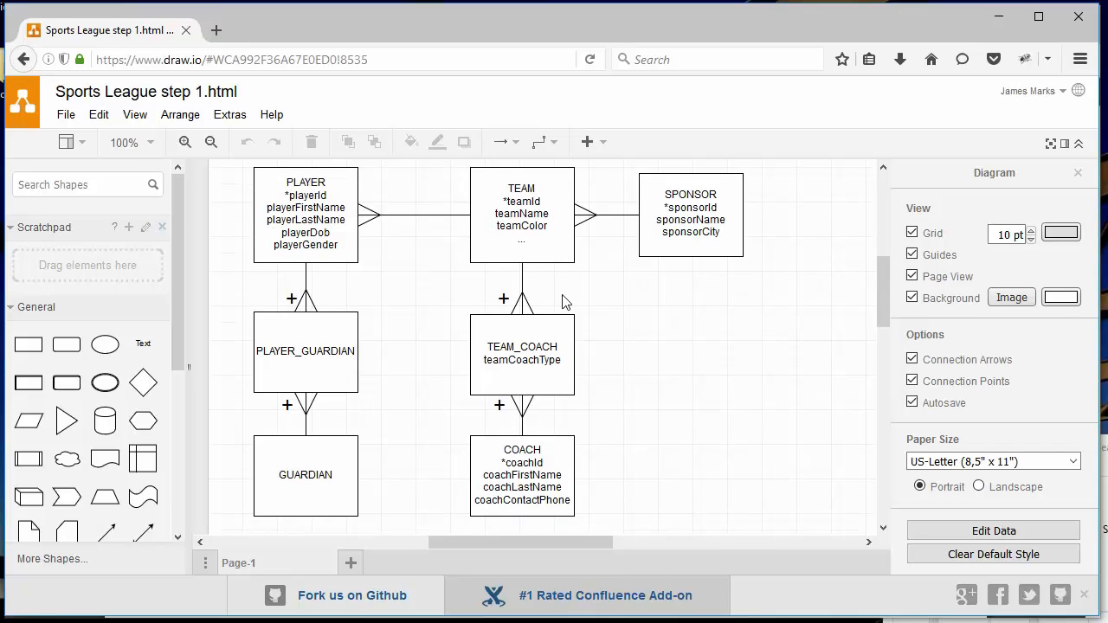
{"action": "mouse_move", "coordinate": [412, 246]}
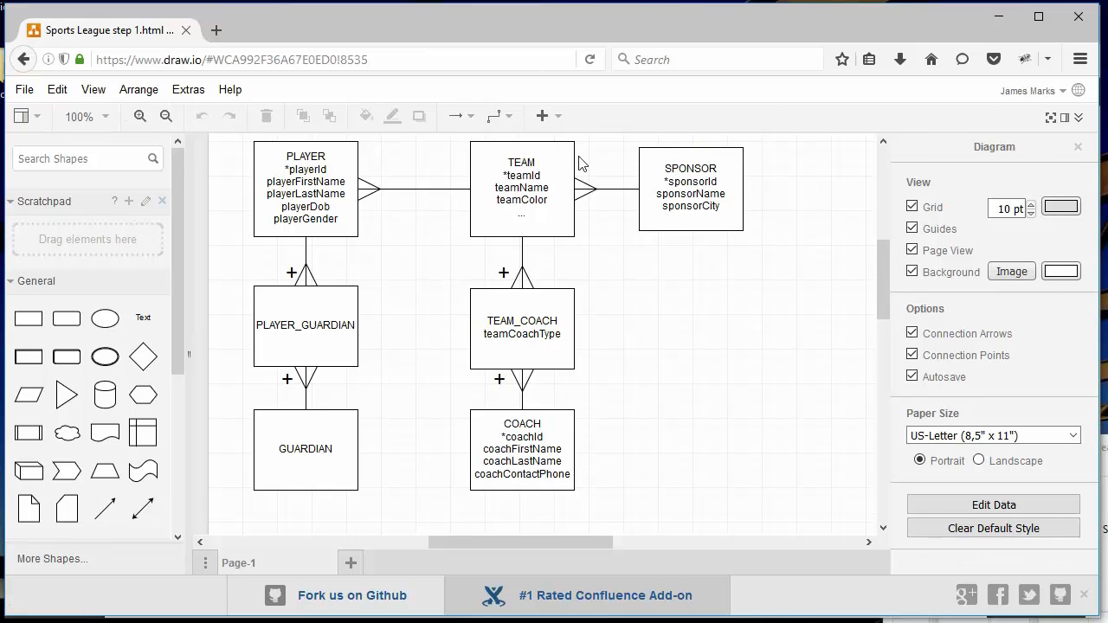
{"action": "scroll", "scroll_direction": "down", "scroll_amount": 3}
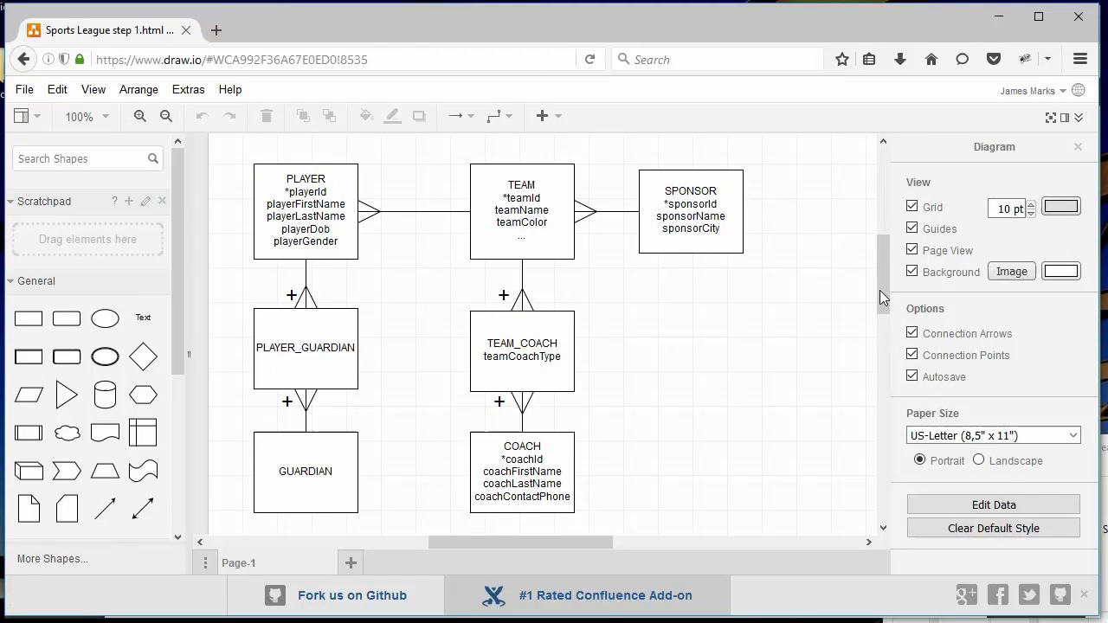
{"action": "mouse_move", "coordinate": [562, 273]}
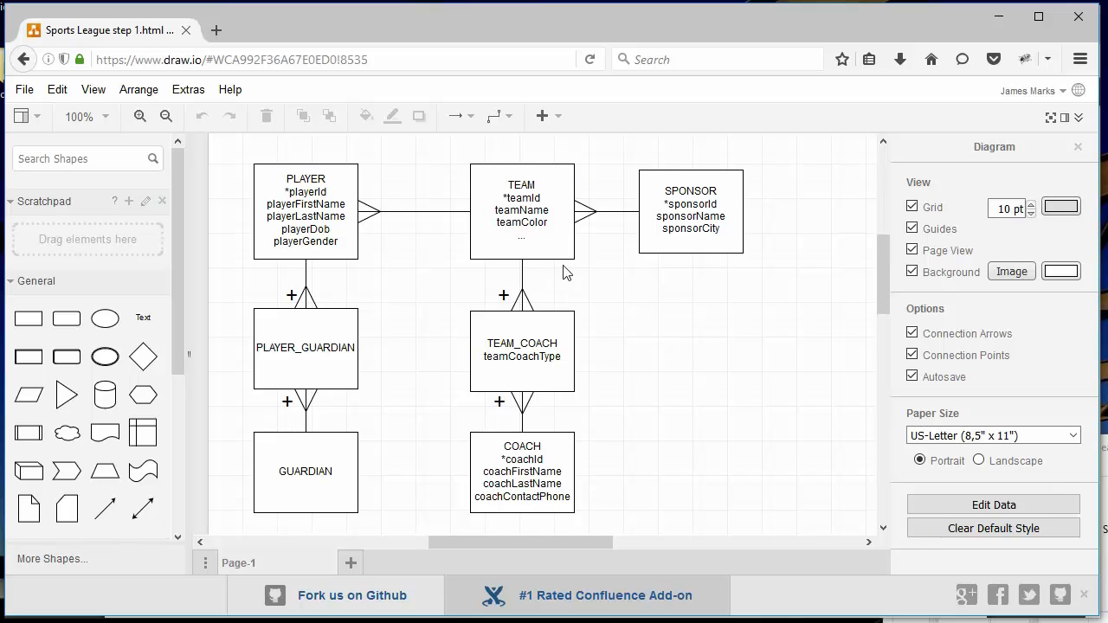
{"action": "left_click", "coordinate": [691, 211]}
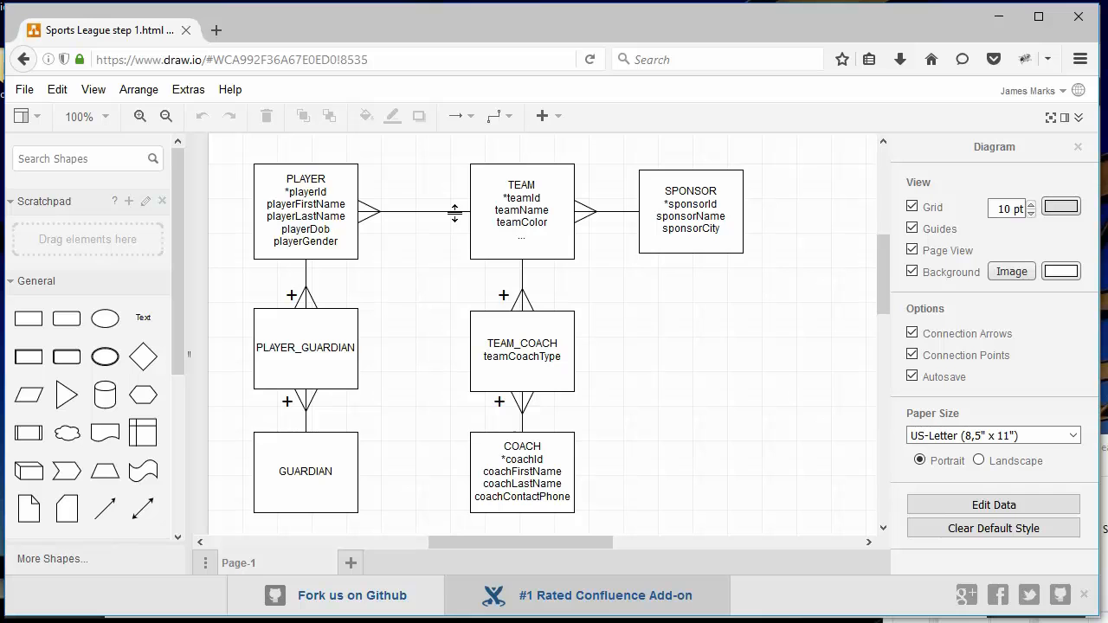
{"action": "left_click", "coordinate": [523, 211]}
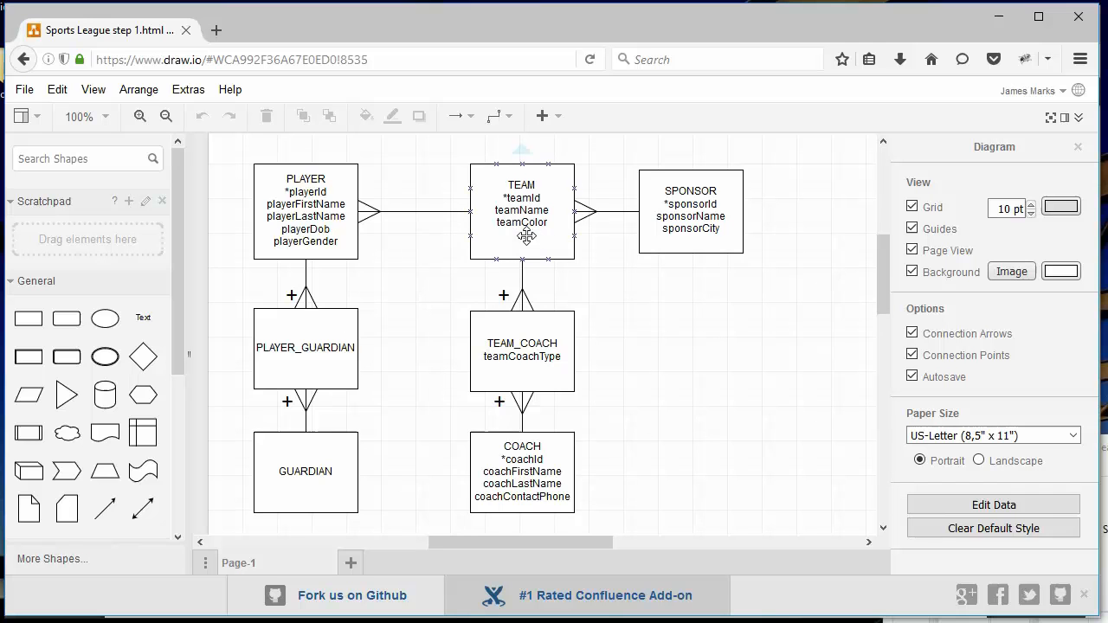
{"action": "left_click", "coordinate": [521, 211]}
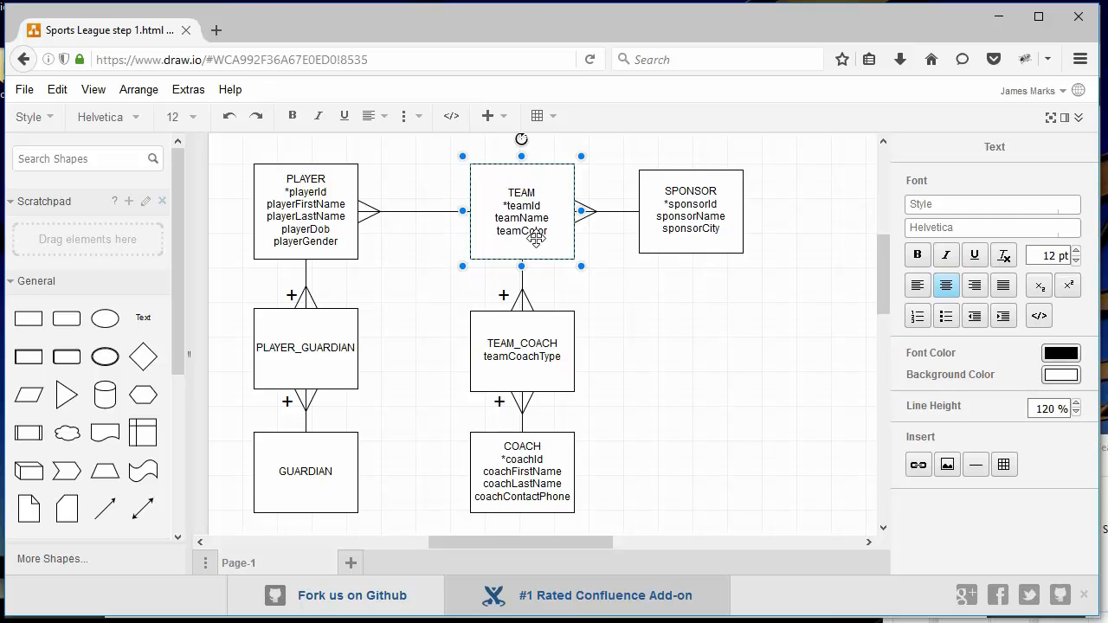
{"action": "left_click", "coordinate": [433, 293]}
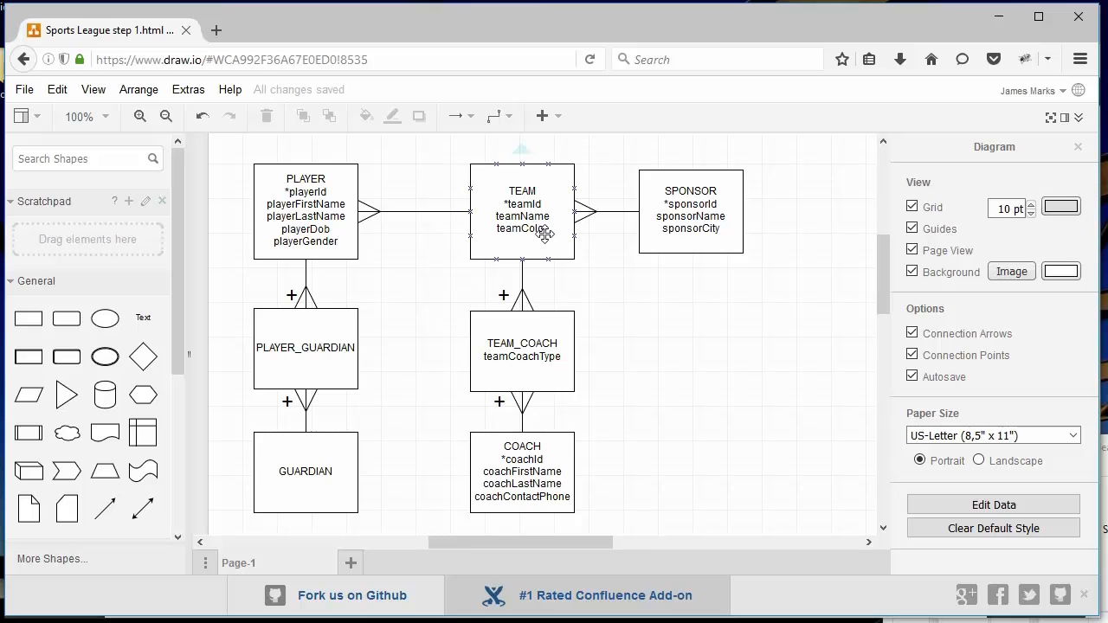
{"action": "mouse_move", "coordinate": [543, 234]}
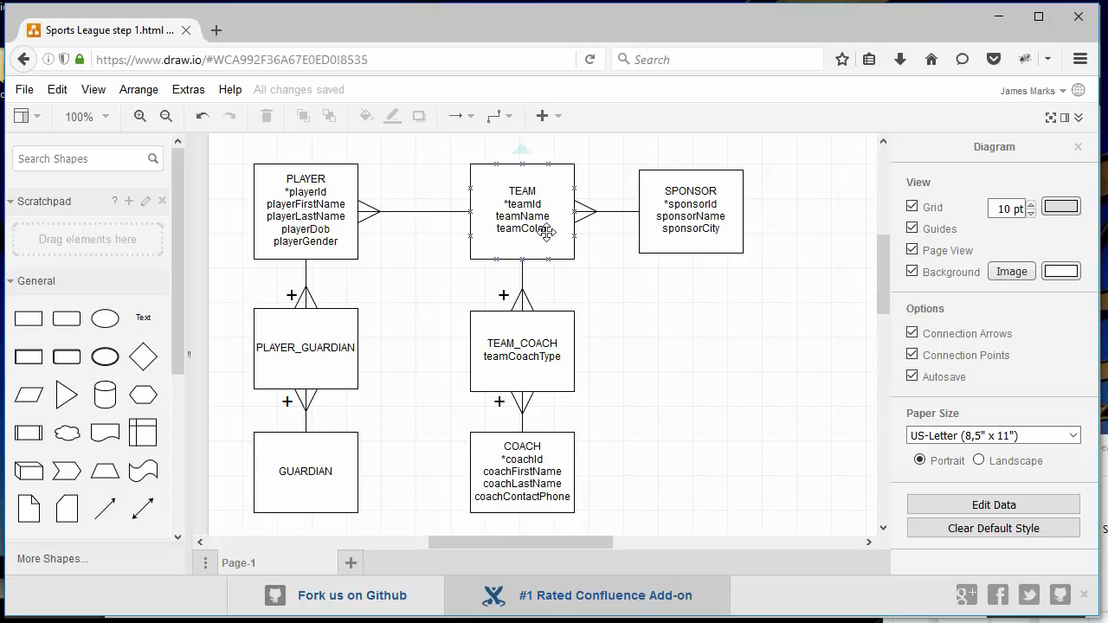
{"action": "mouse_move", "coordinate": [626, 277]}
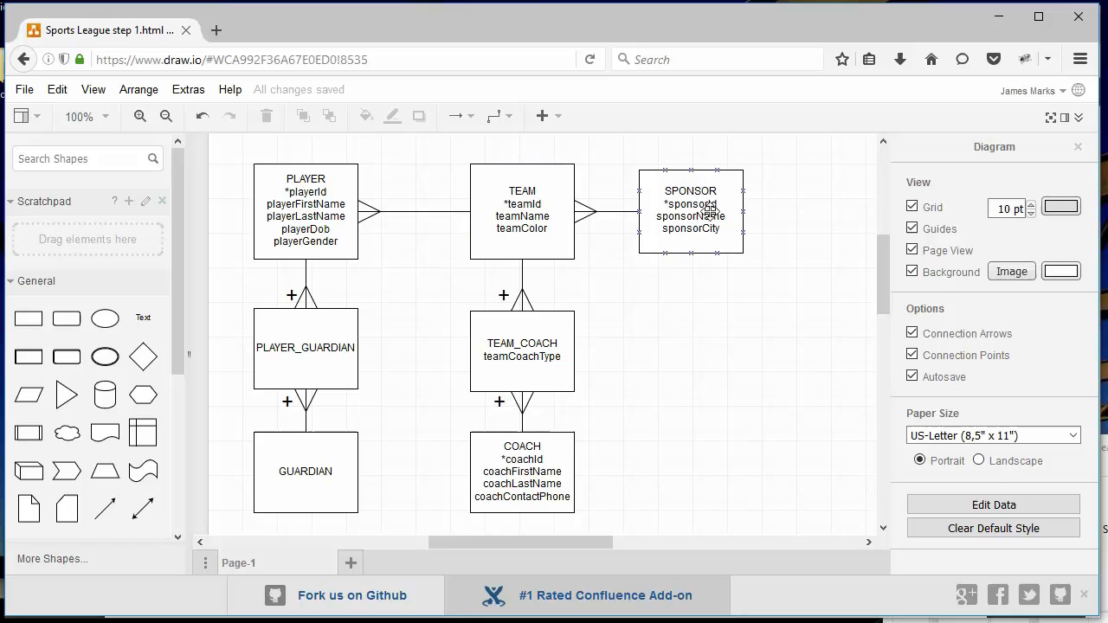
{"action": "left_click", "coordinate": [606, 211]}
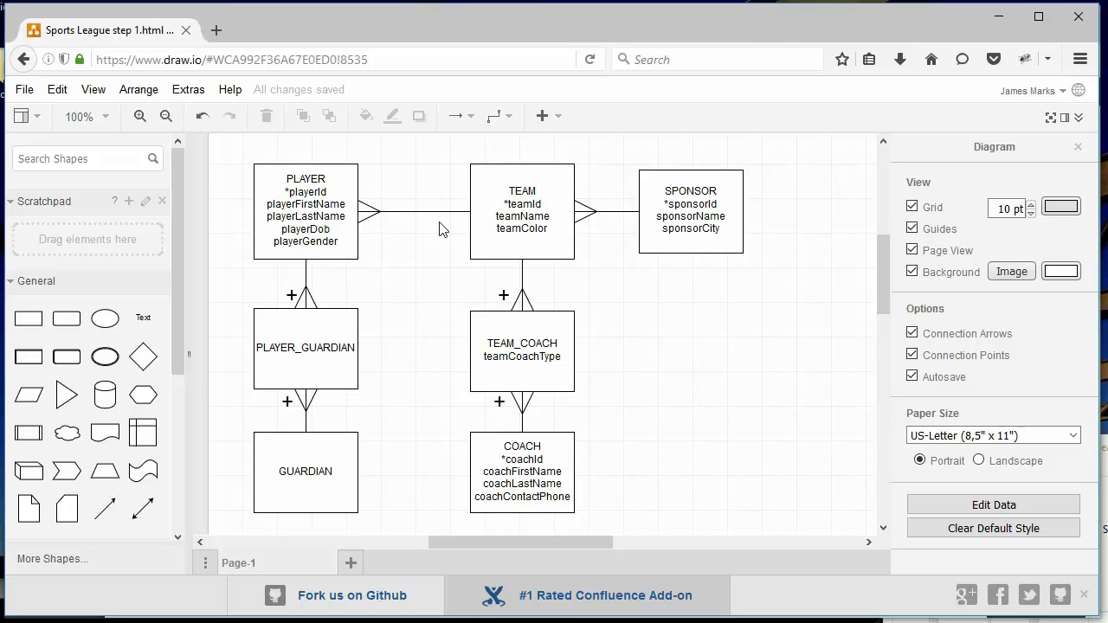
{"action": "mouse_move", "coordinate": [433, 231]}
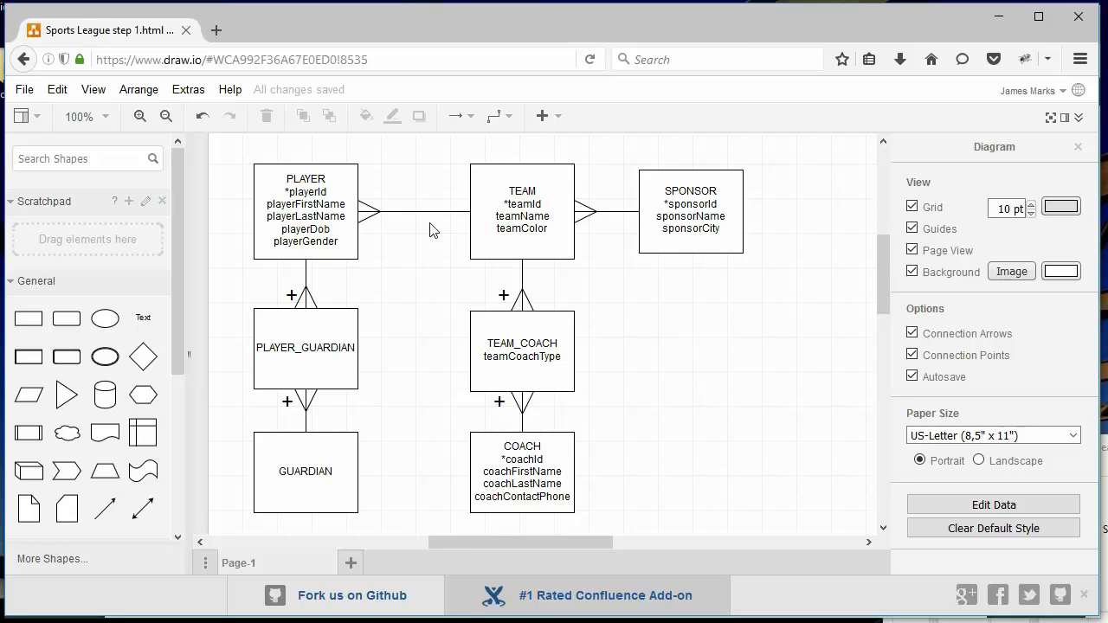
{"action": "mouse_move", "coordinate": [364, 221]}
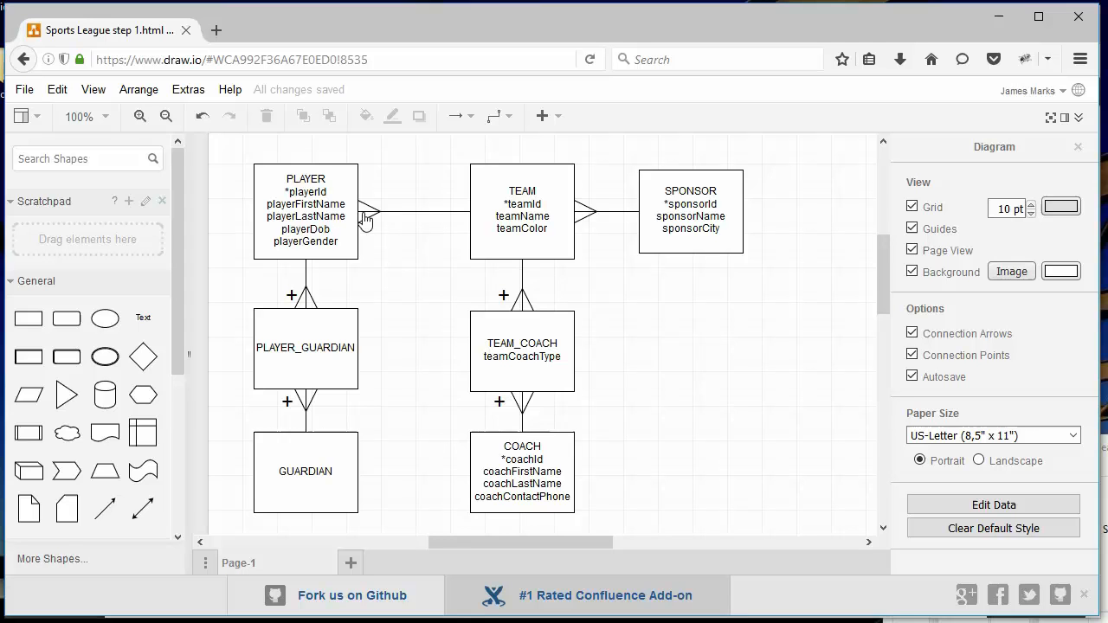
{"action": "mouse_move", "coordinate": [366, 309]}
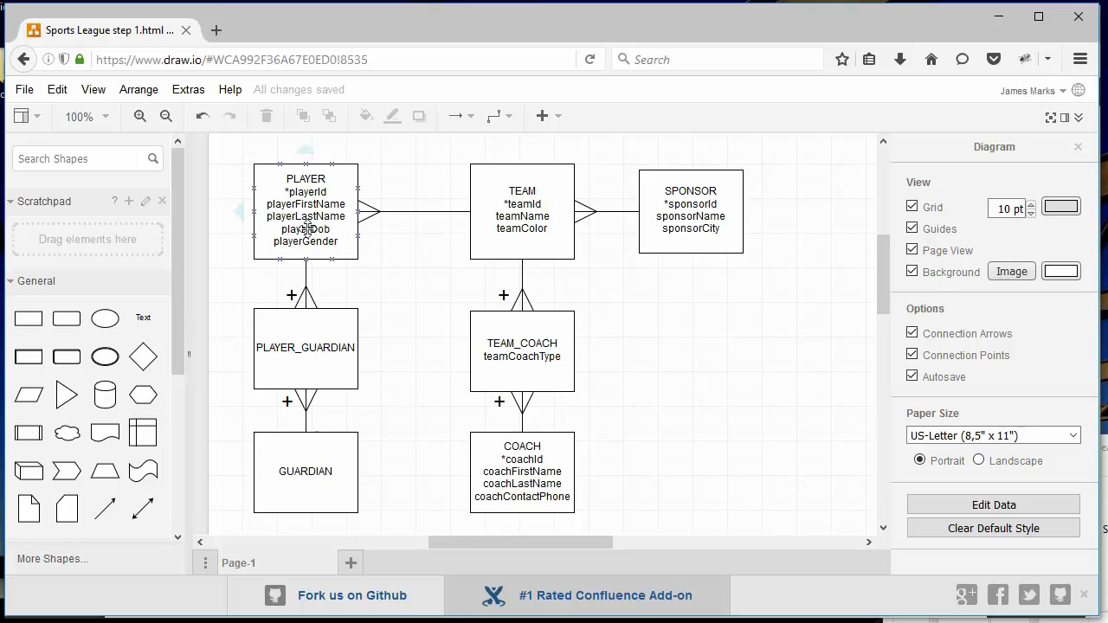
{"action": "left_click", "coordinate": [305, 471]}
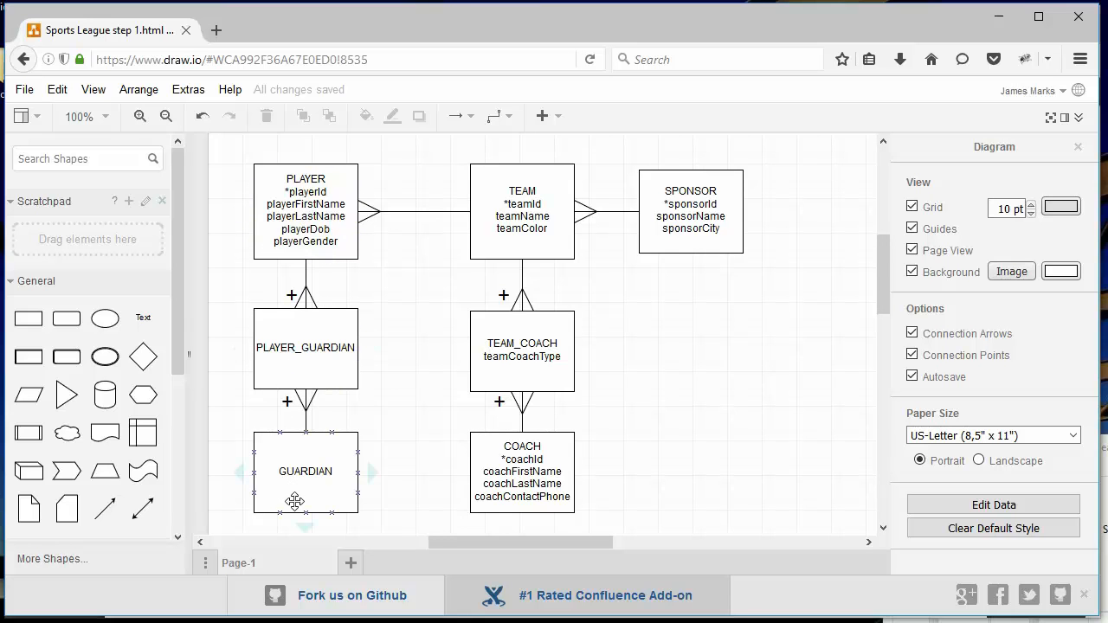
{"action": "left_click", "coordinate": [305, 346]}
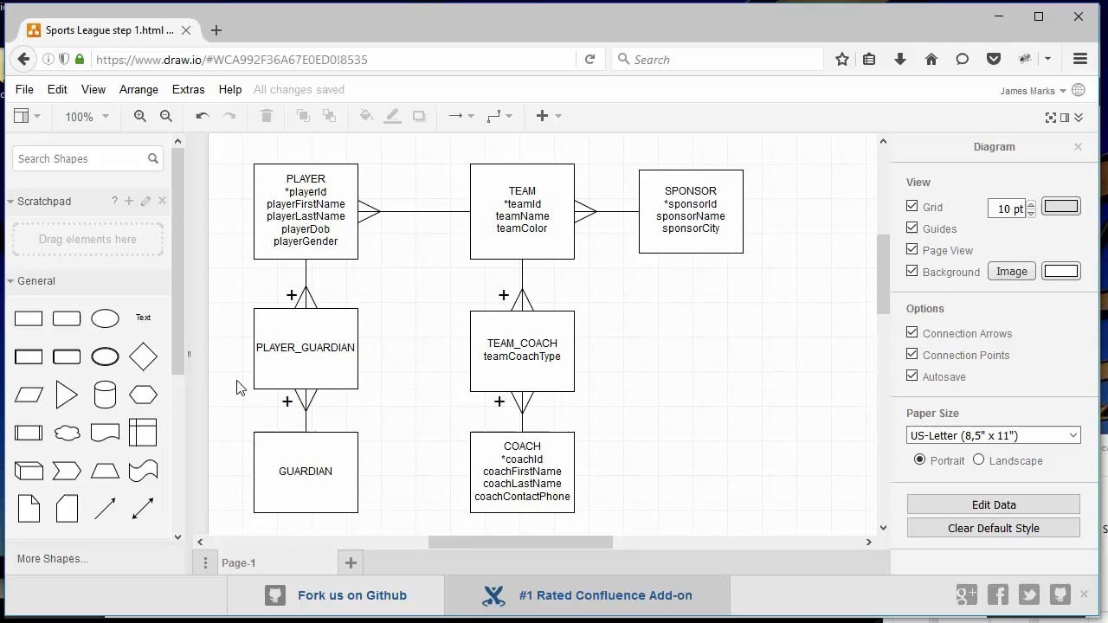
{"action": "mouse_move", "coordinate": [489, 289]}
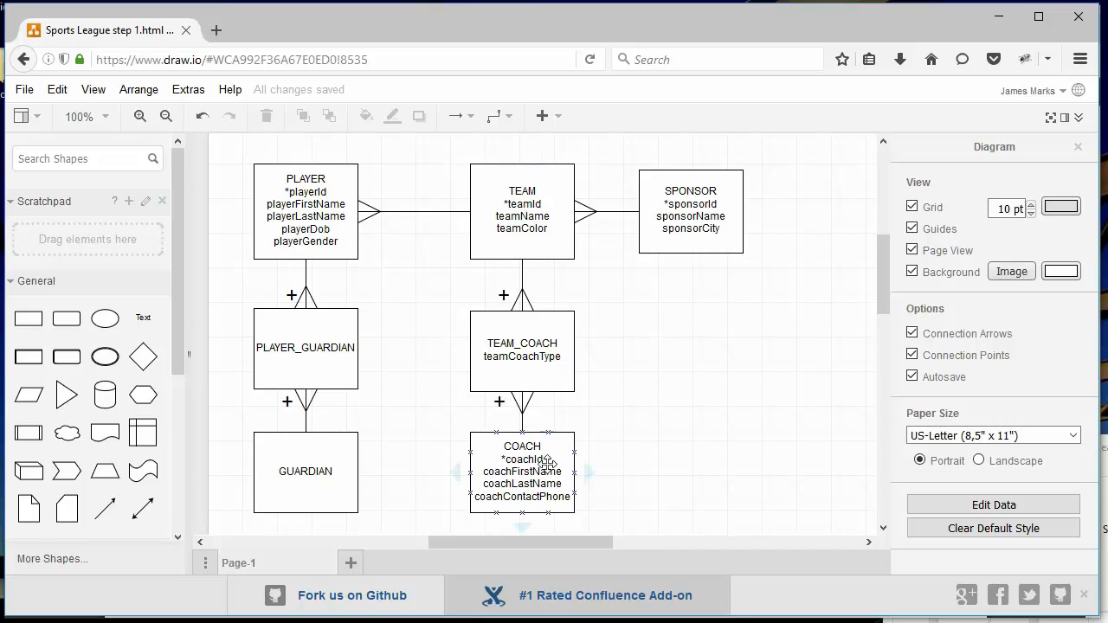
{"action": "mouse_move", "coordinate": [557, 294]}
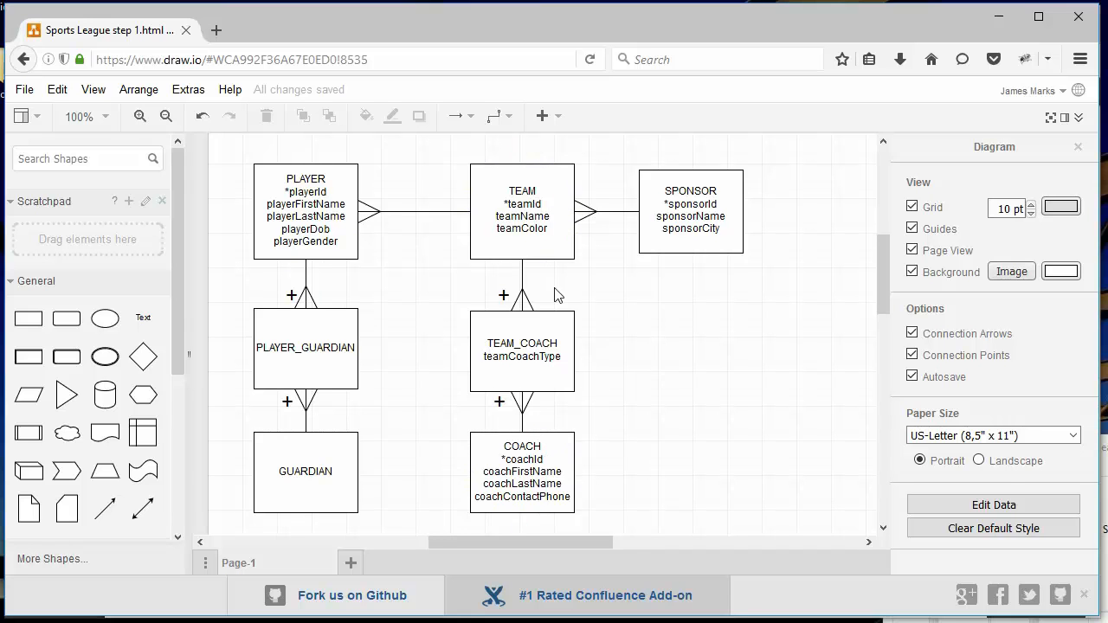
{"action": "mouse_move", "coordinate": [637, 353]}
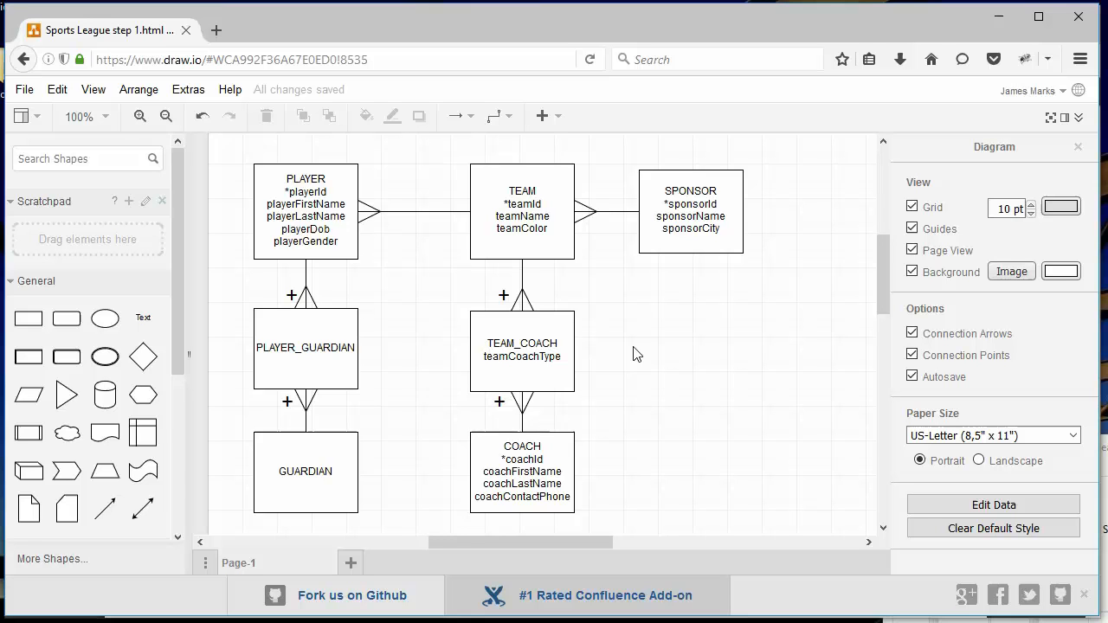
{"action": "mouse_move", "coordinate": [609, 282]}
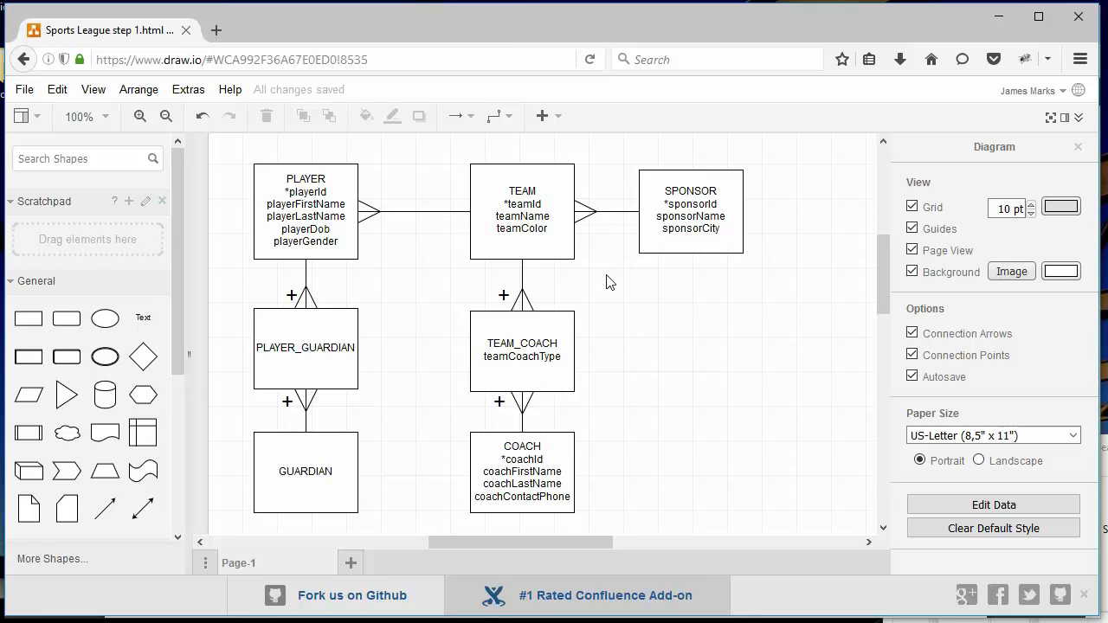
{"action": "mouse_move", "coordinate": [547, 284]}
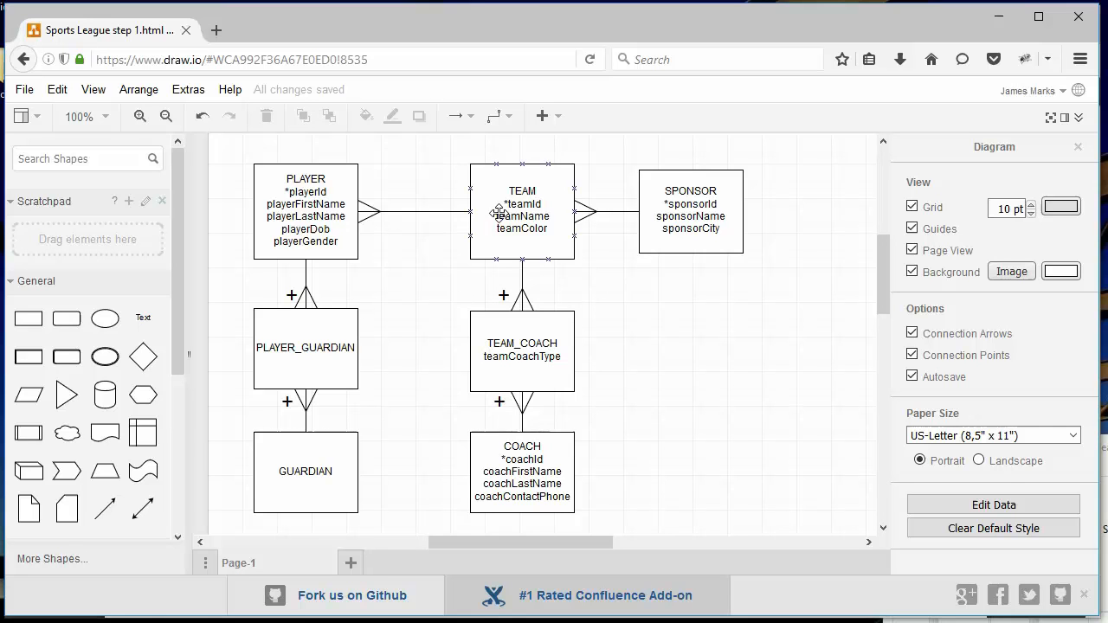
{"action": "left_click", "coordinate": [401, 329]}
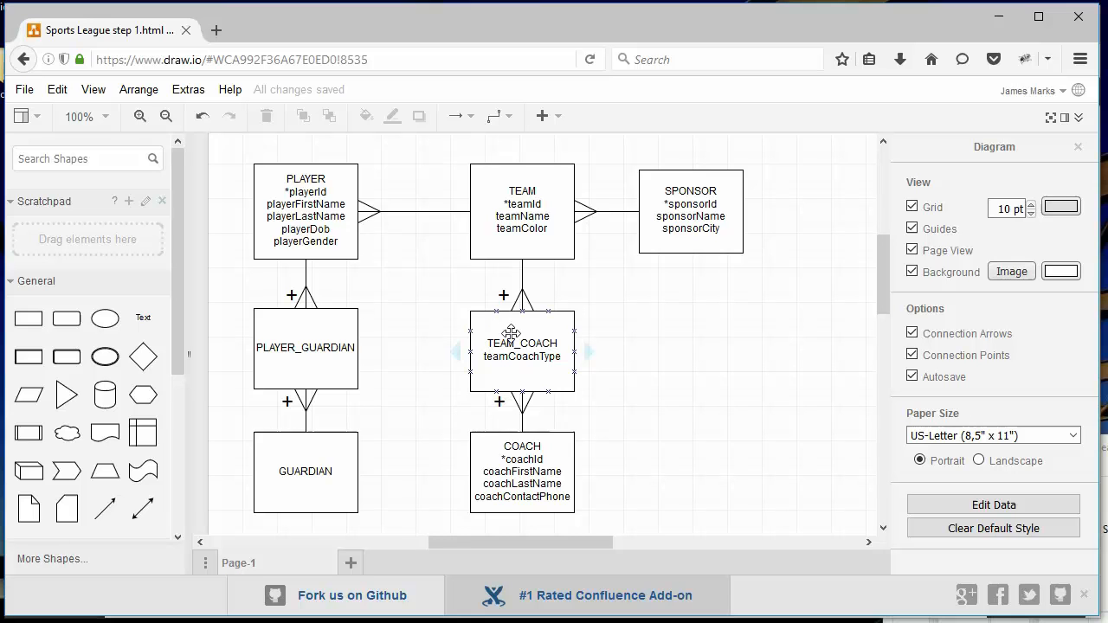
{"action": "mouse_move", "coordinate": [544, 334]}
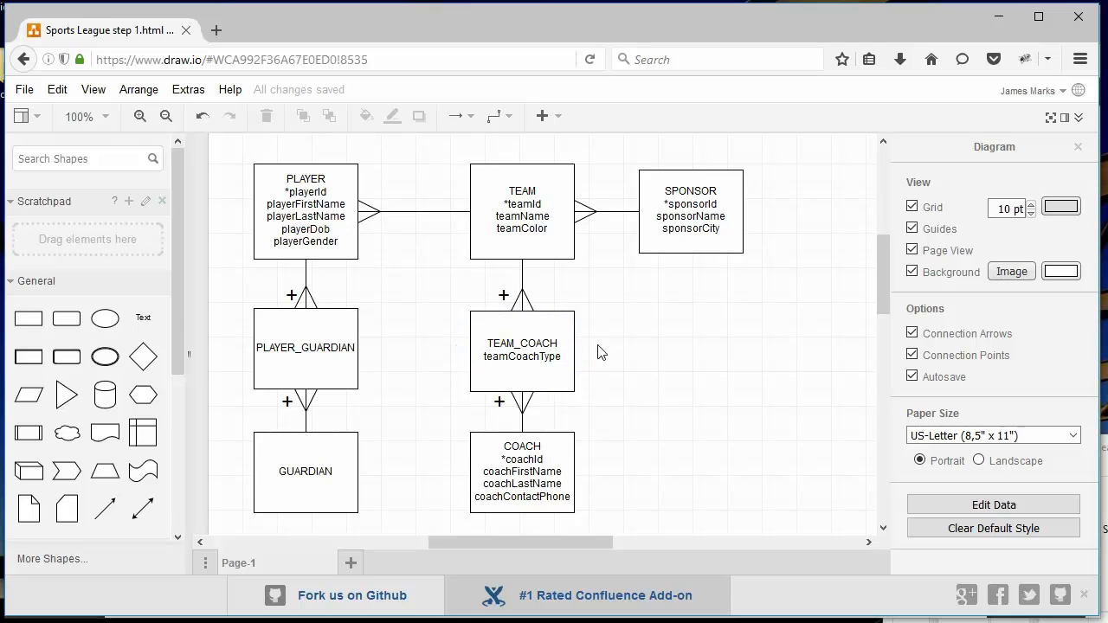
{"action": "mouse_move", "coordinate": [630, 332]}
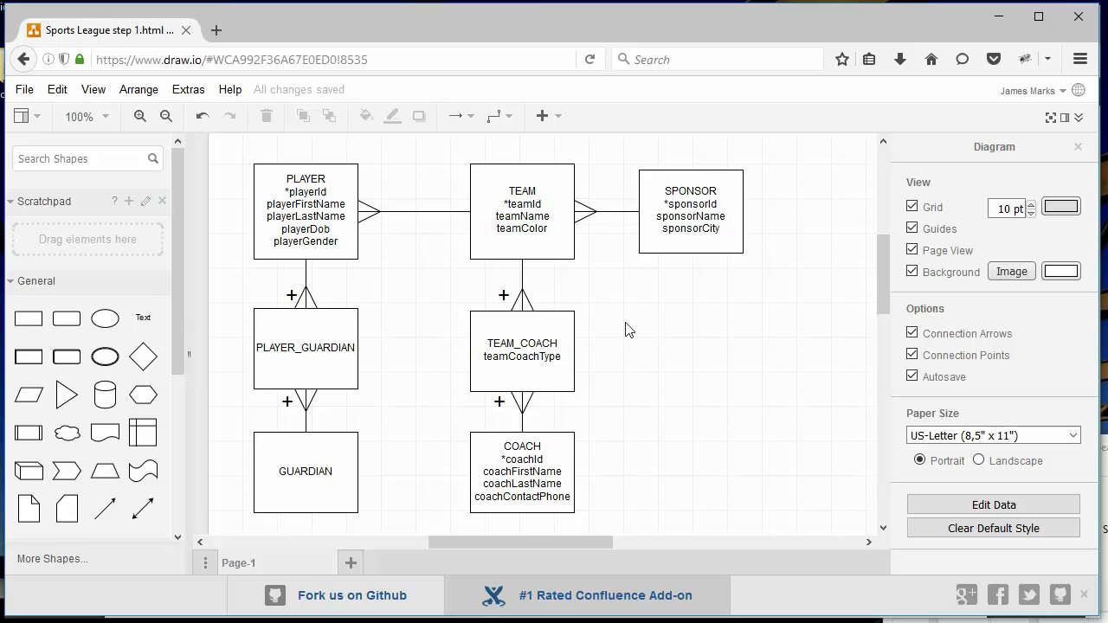
{"action": "left_click", "coordinate": [523, 353]}
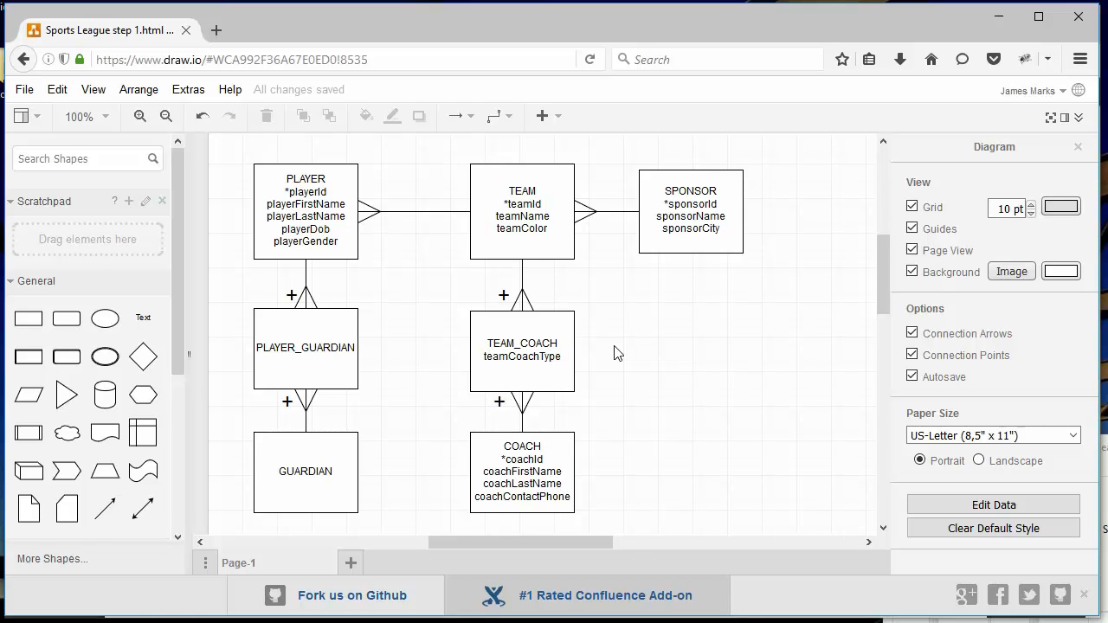
{"action": "left_click", "coordinate": [523, 350]}
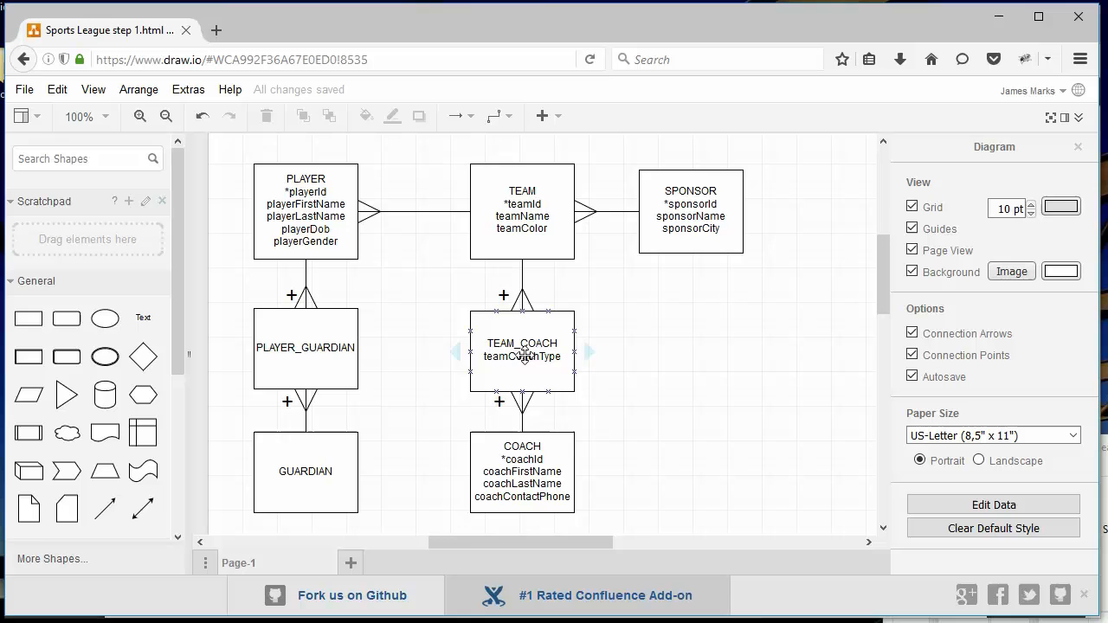
{"action": "left_click", "coordinate": [626, 367]}
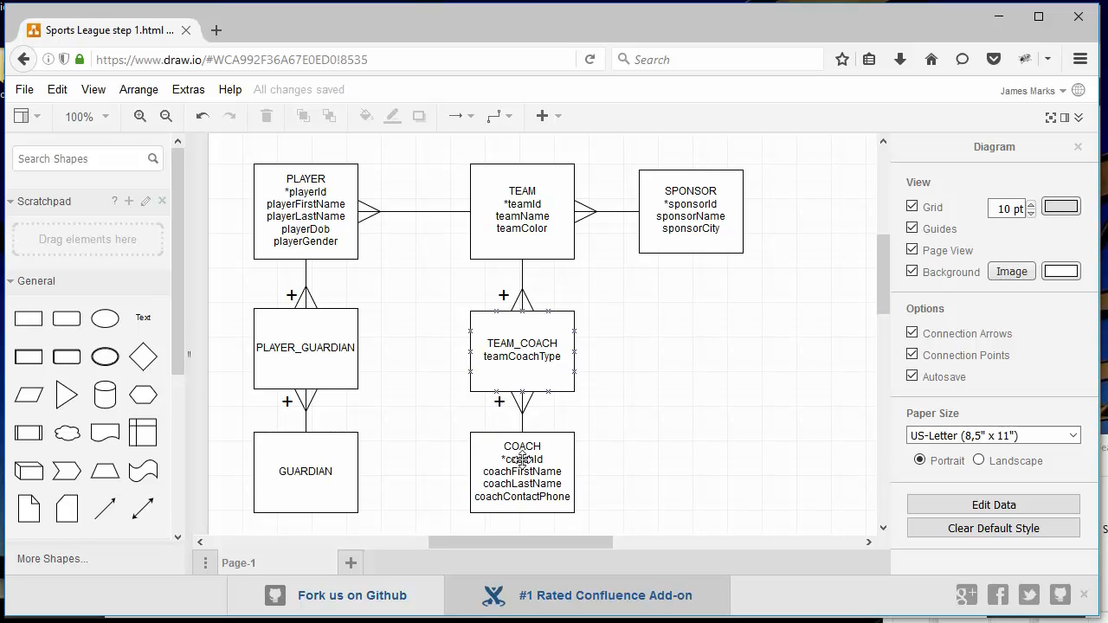
{"action": "left_click", "coordinate": [523, 470]}
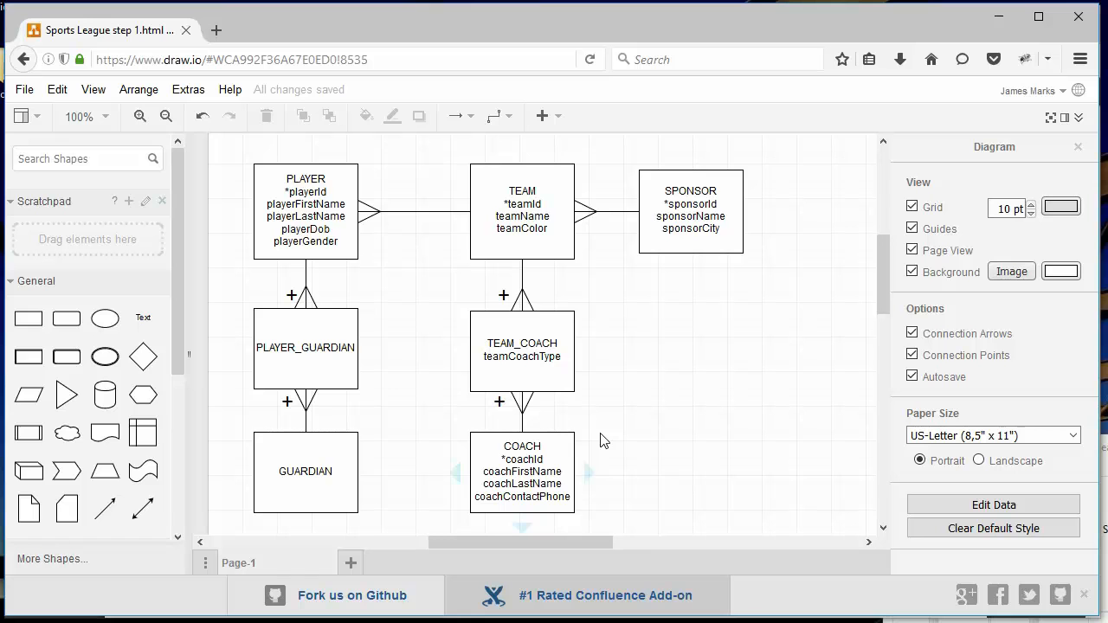
{"action": "mouse_move", "coordinate": [592, 426]}
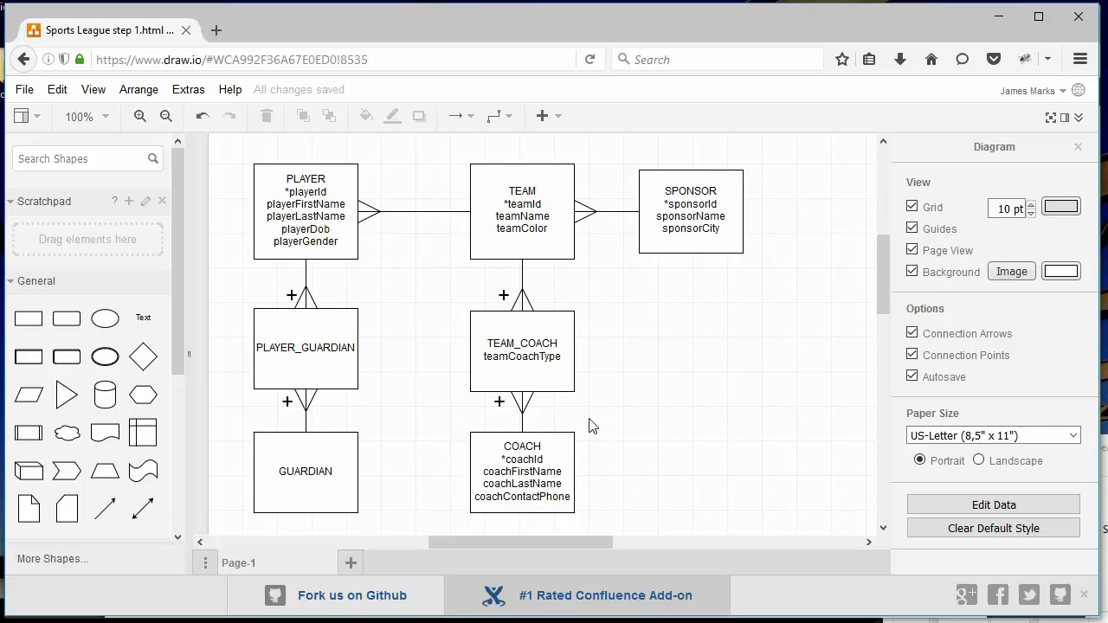
{"action": "left_click", "coordinate": [522, 471]}
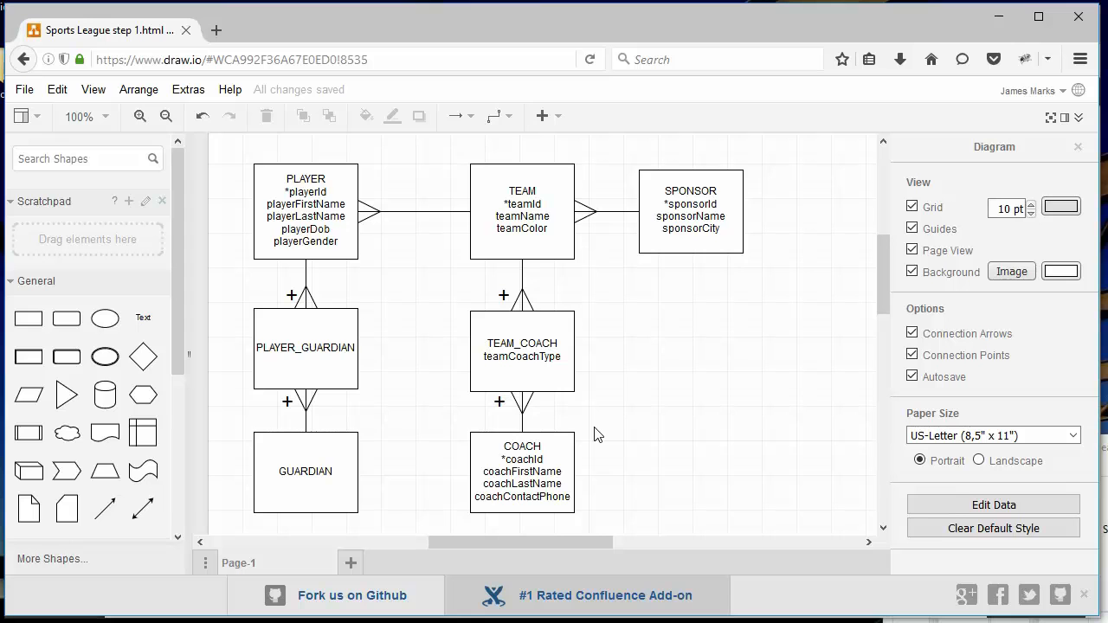
{"action": "mouse_move", "coordinate": [696, 274]}
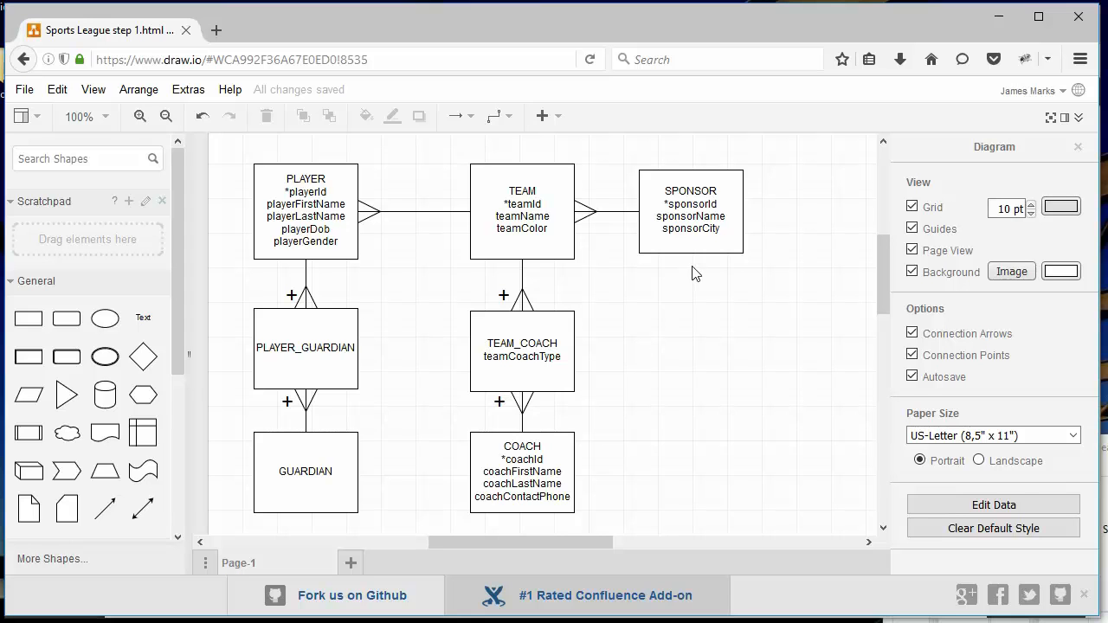
{"action": "left_click", "coordinate": [691, 212]}
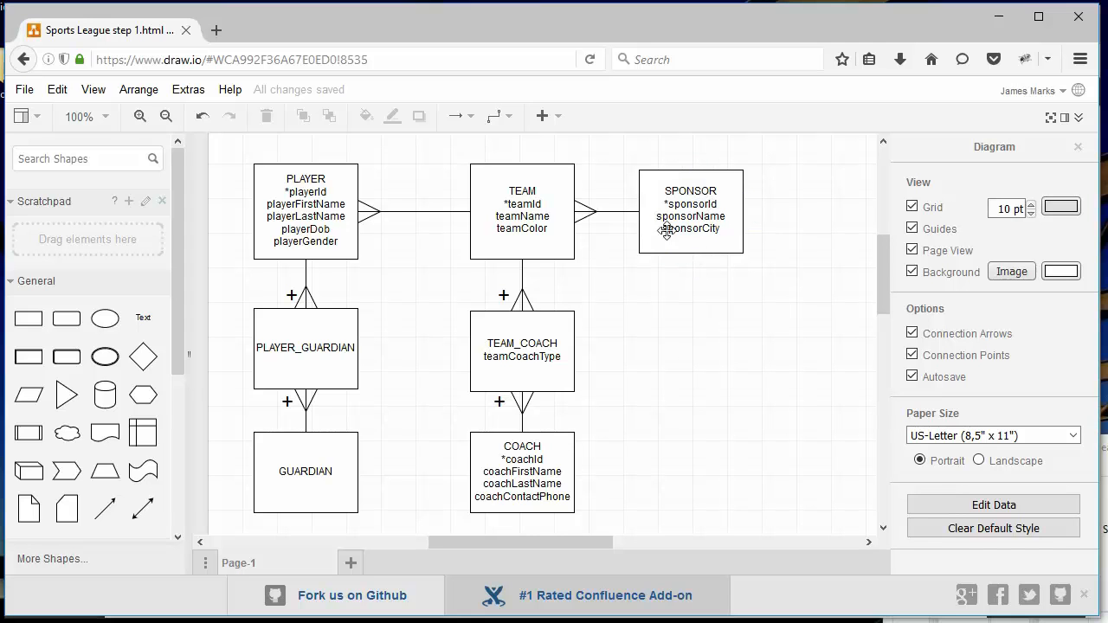
{"action": "mouse_move", "coordinate": [822, 242]}
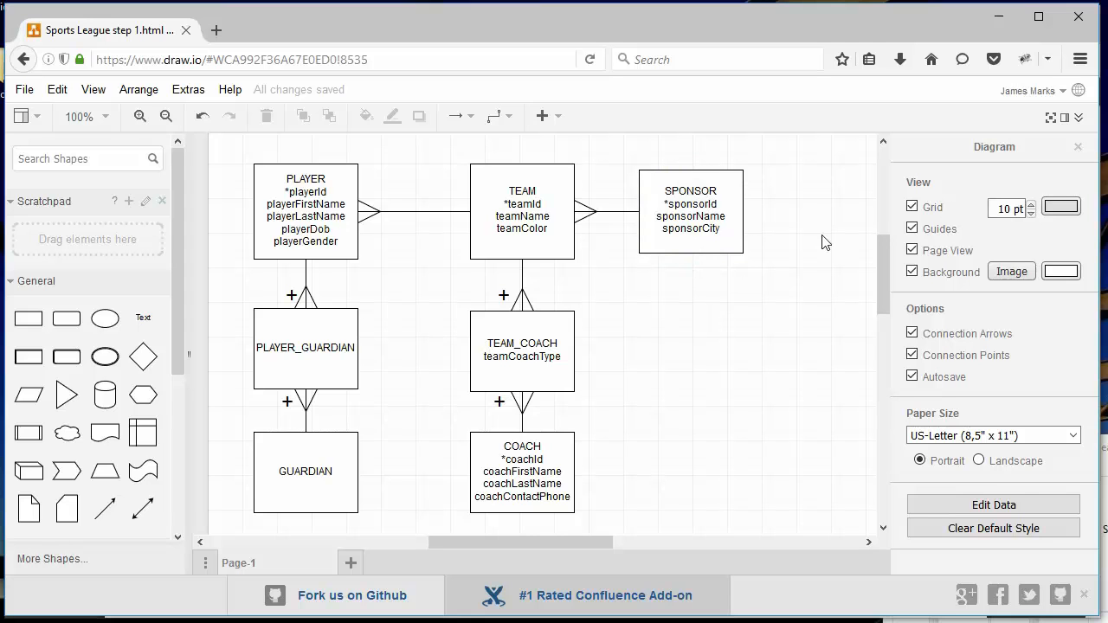
{"action": "mouse_move", "coordinate": [643, 336]}
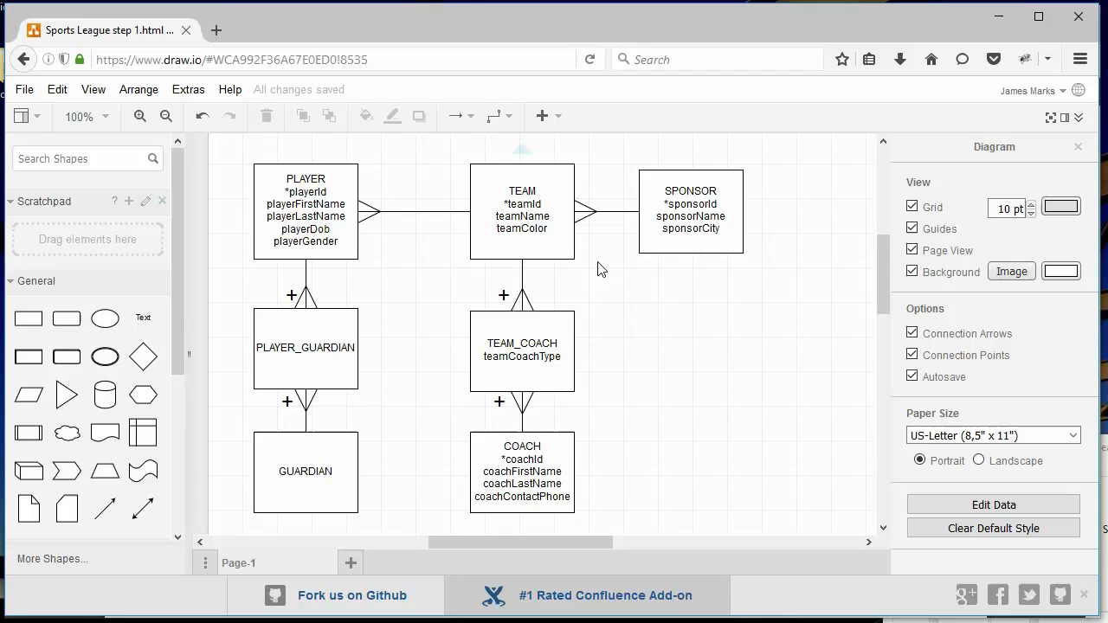
{"action": "left_click", "coordinate": [522, 211]}
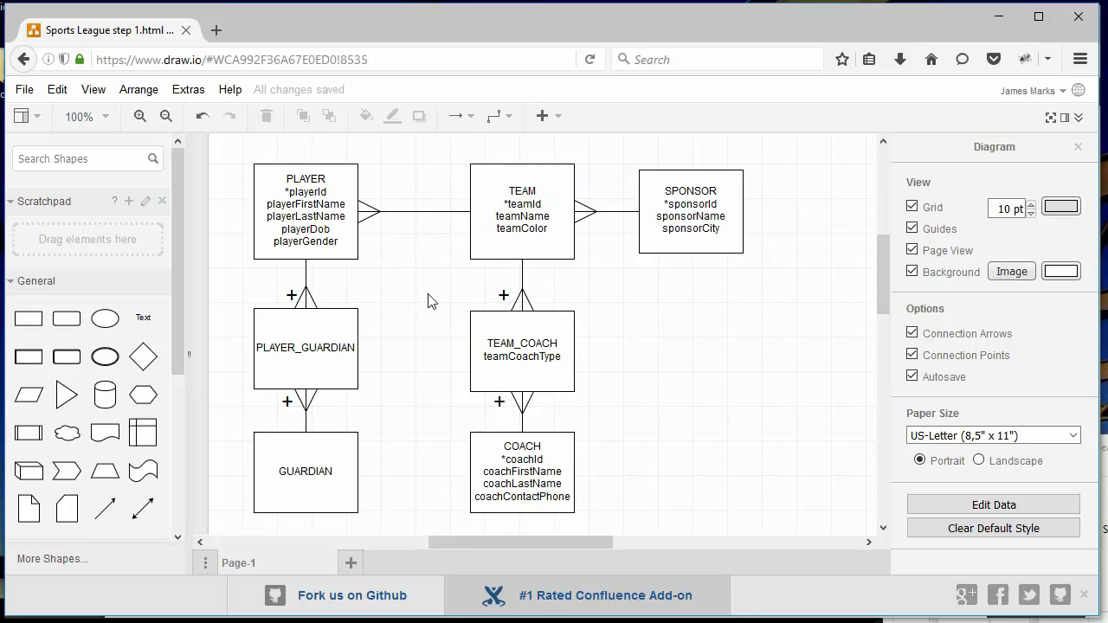
{"action": "mouse_move", "coordinate": [245, 163]}
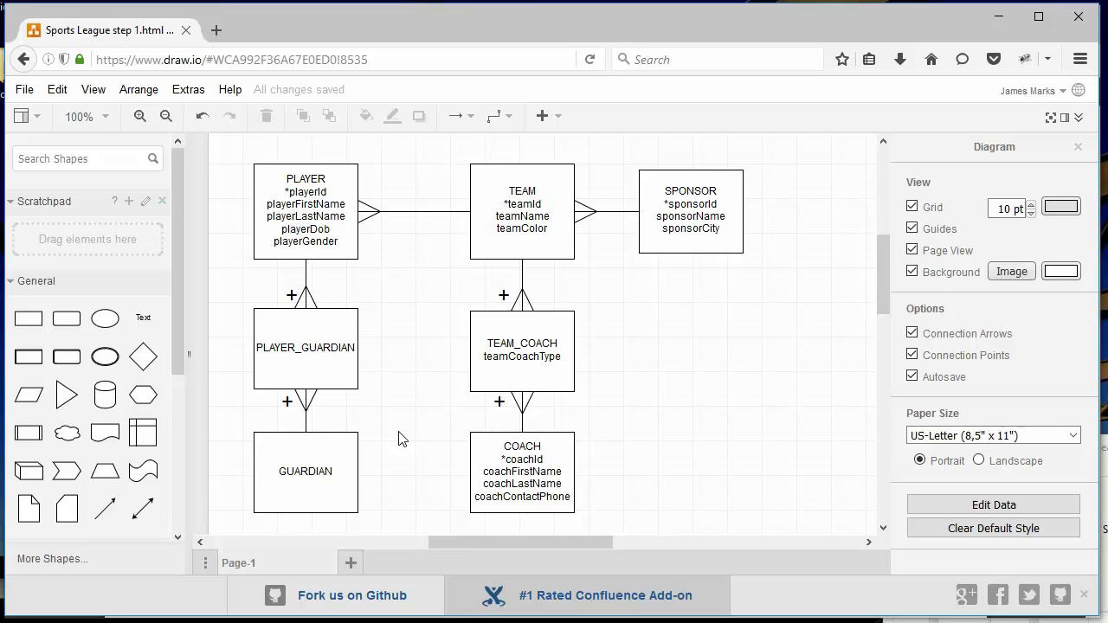
{"action": "mouse_move", "coordinate": [363, 385]}
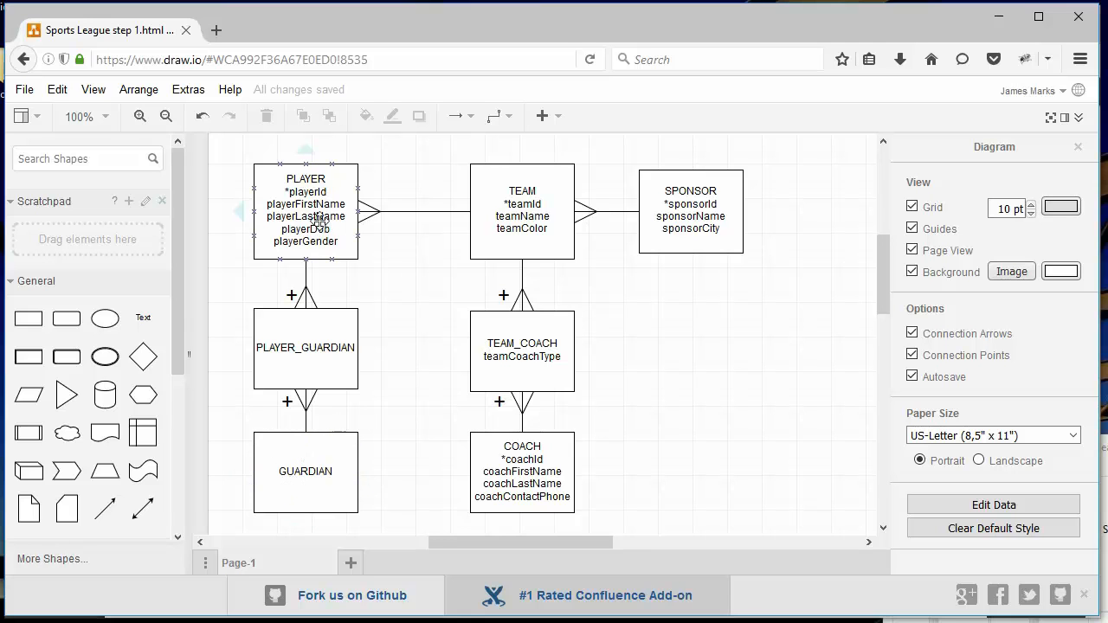
{"action": "left_click", "coordinate": [305, 346]}
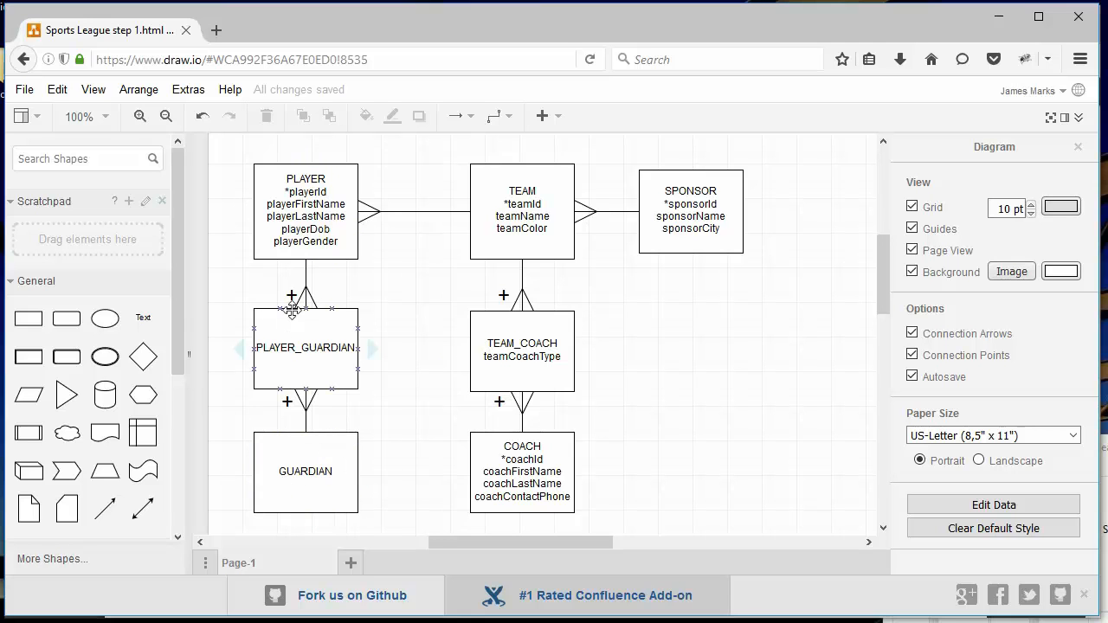
{"action": "left_click", "coordinate": [400, 301]}
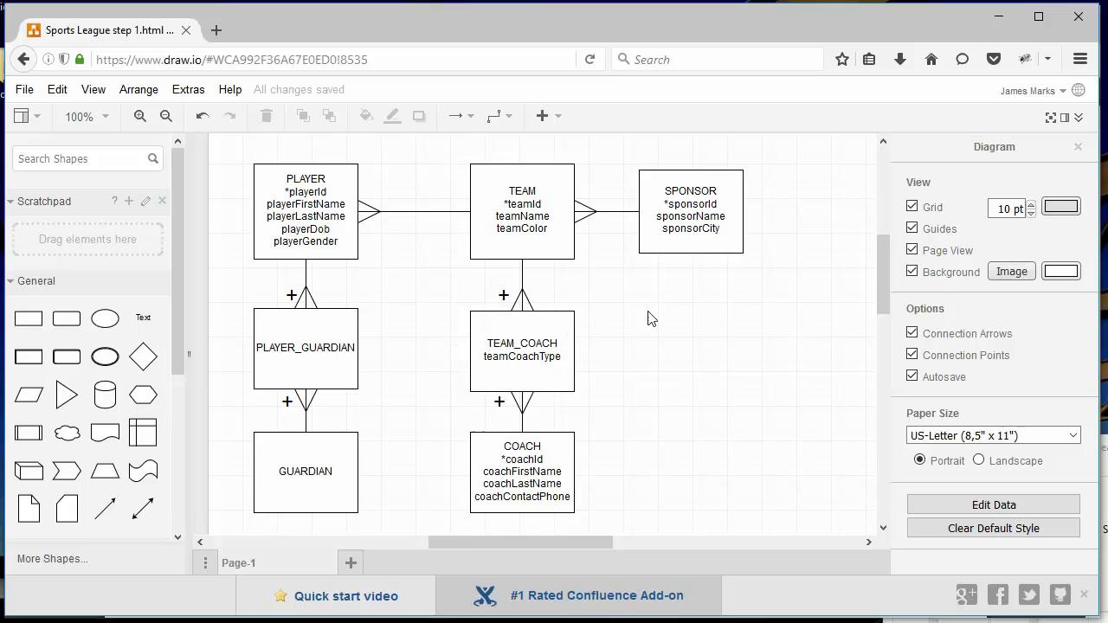
{"action": "mouse_move", "coordinate": [450, 280]}
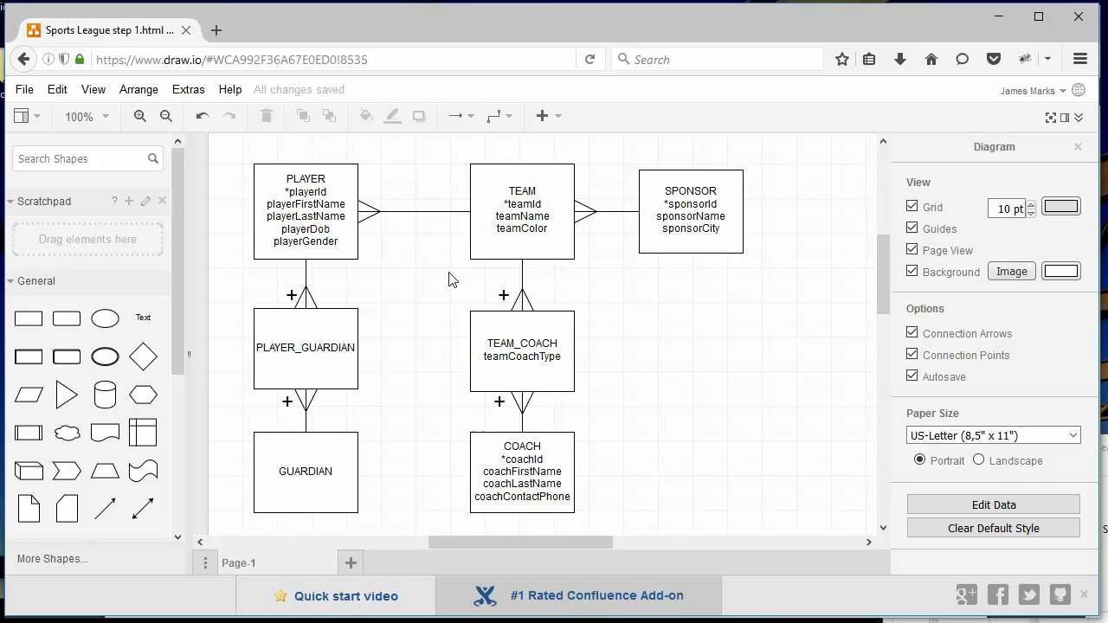
{"action": "mouse_move", "coordinate": [442, 277]}
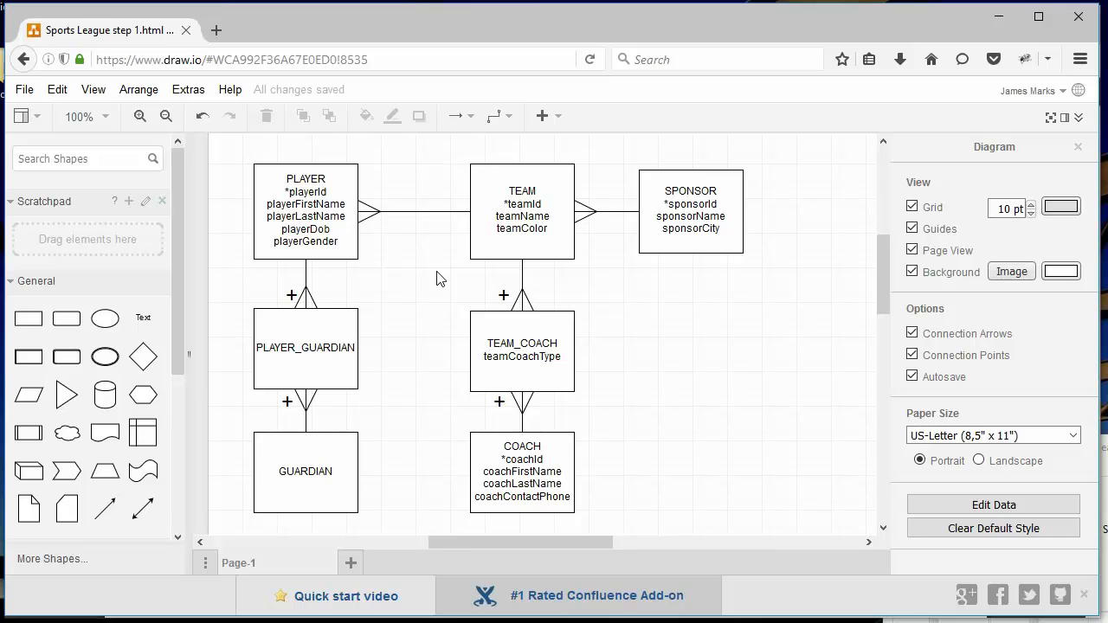
{"action": "mouse_move", "coordinate": [450, 287]}
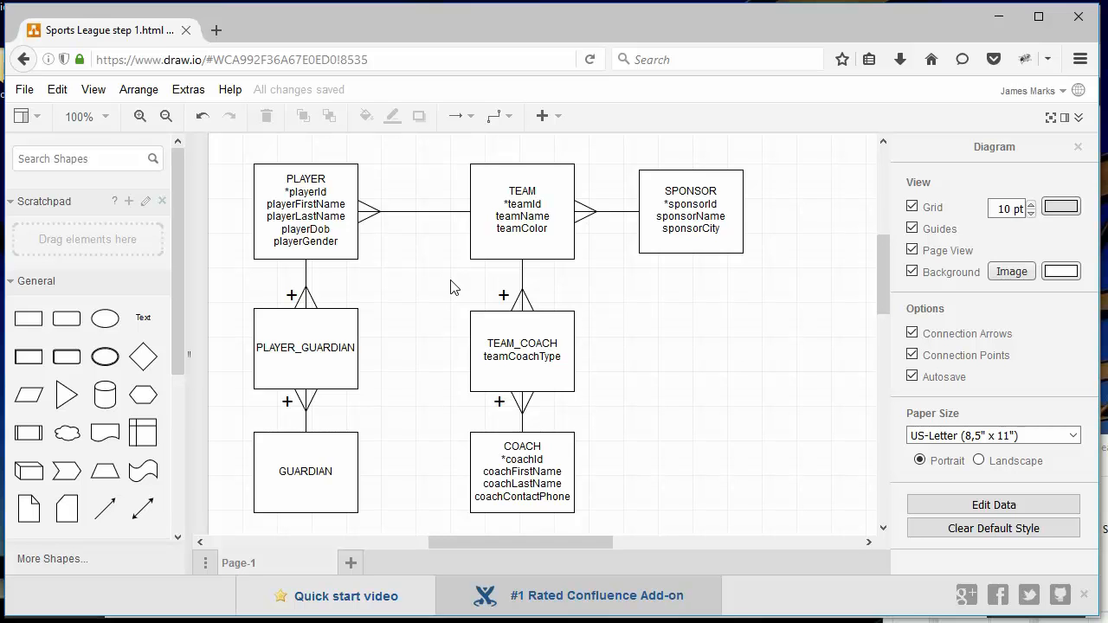
{"action": "mouse_move", "coordinate": [467, 303]}
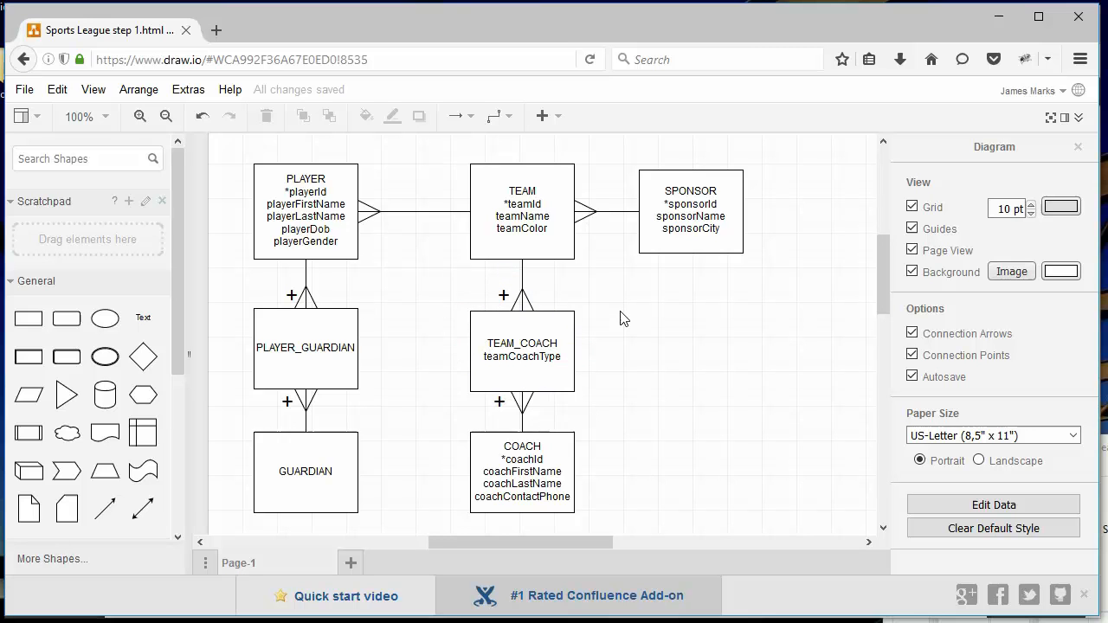
{"action": "mouse_move", "coordinate": [642, 291]}
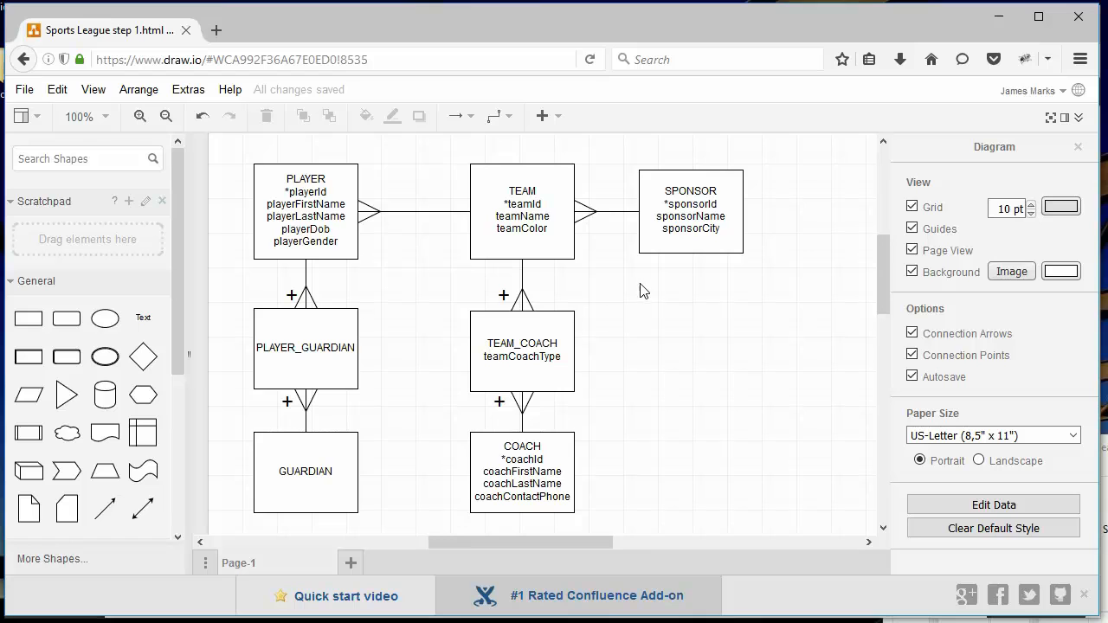